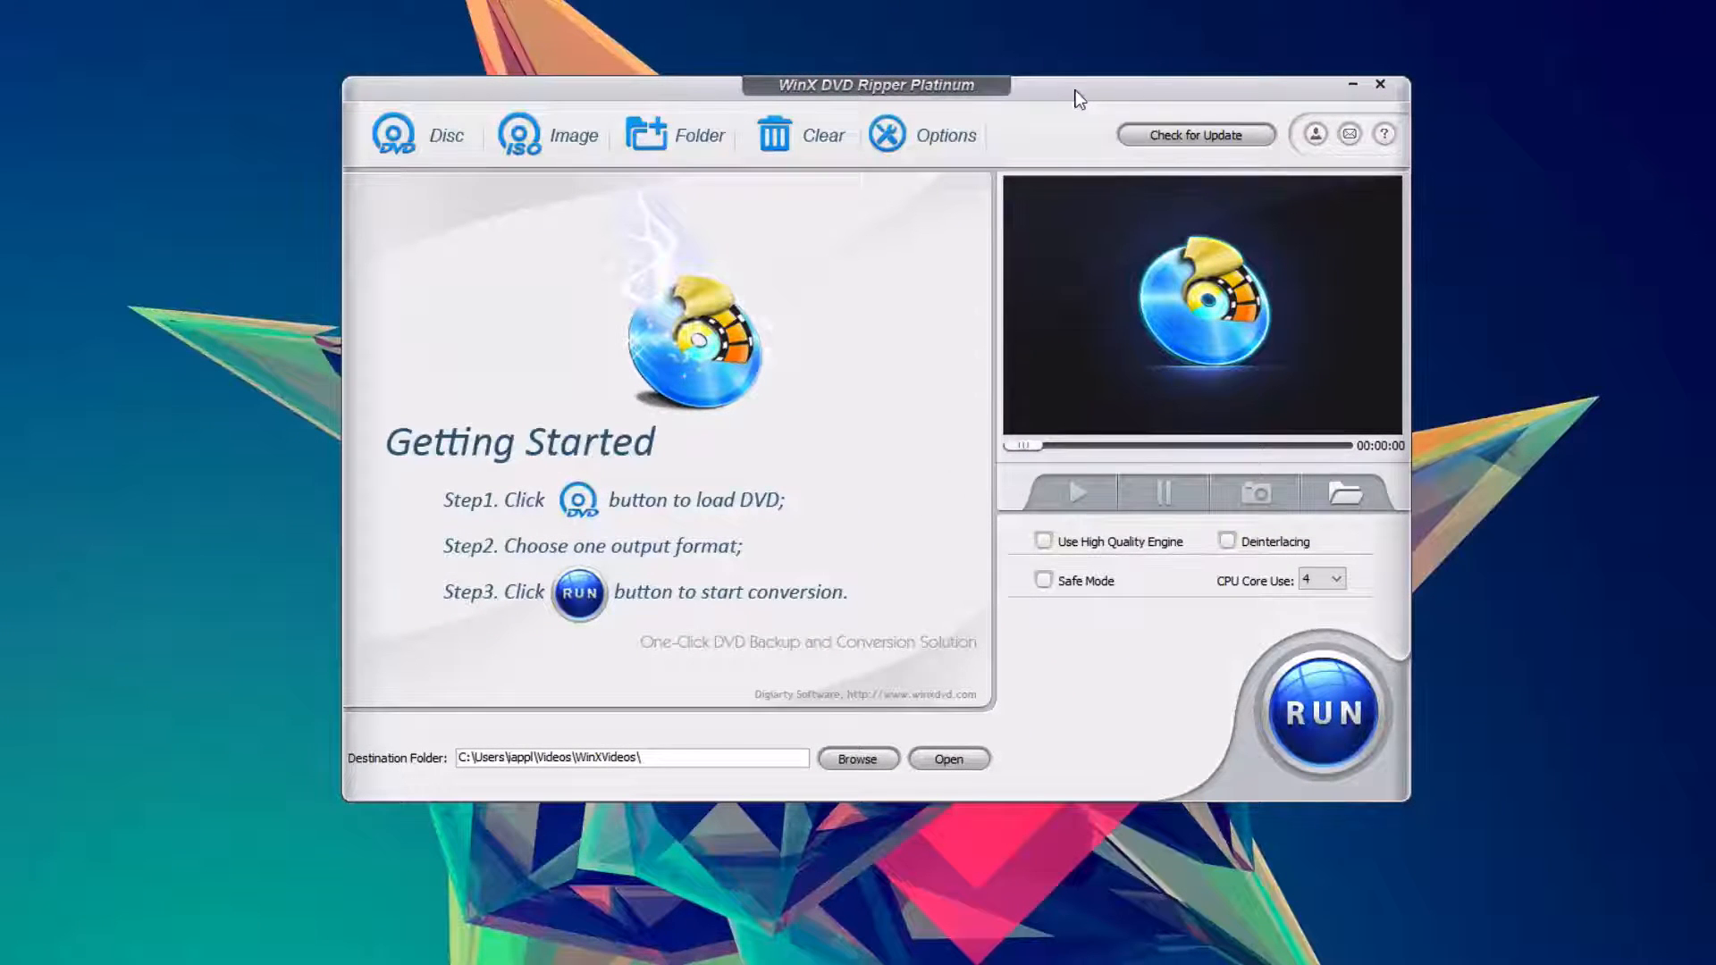
mouse_move(231, 106)
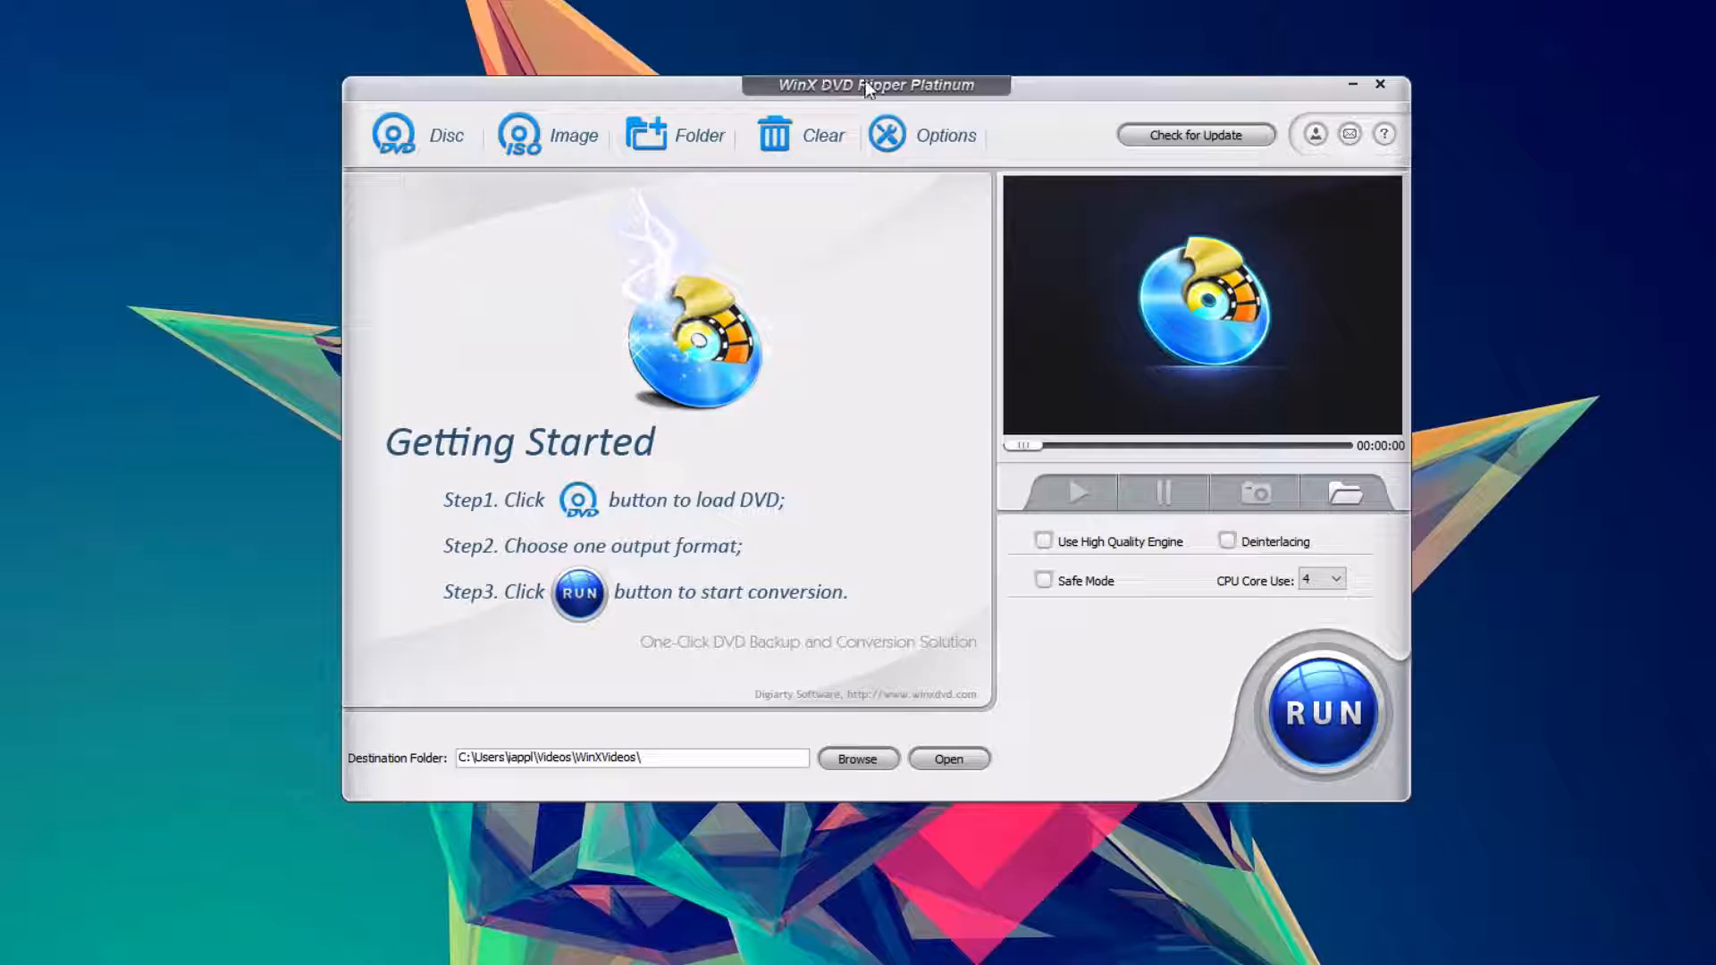
mouse_move(242, 84)
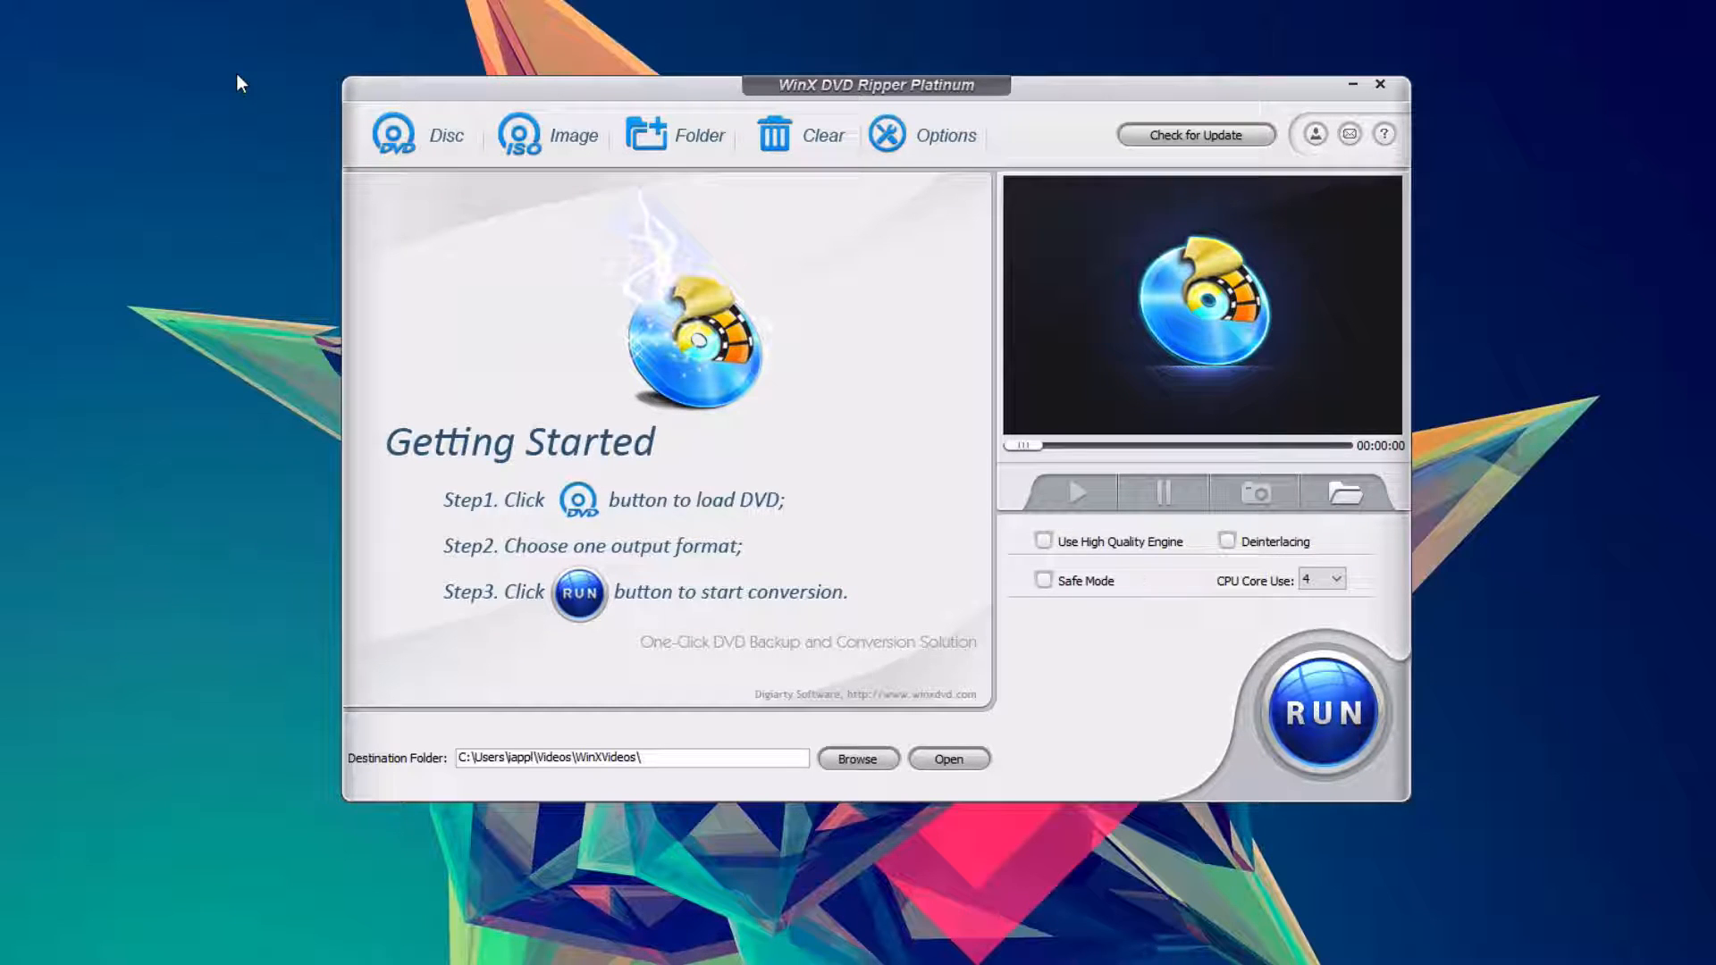
mouse_move(506, 404)
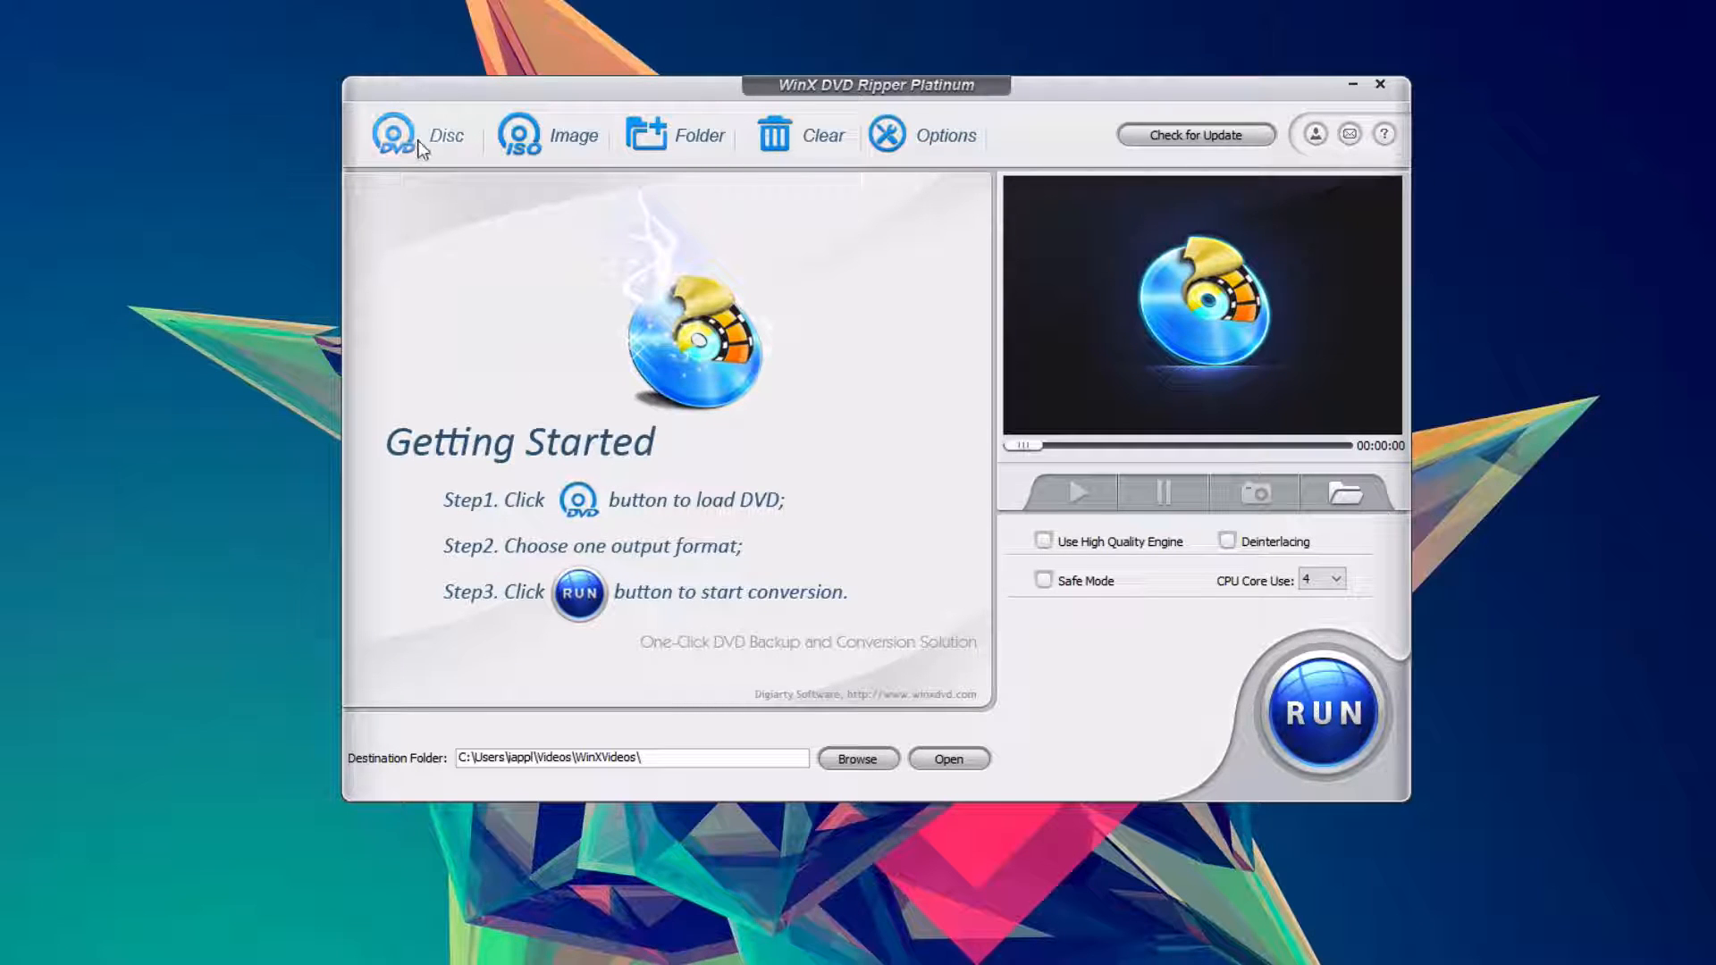
mouse_move(537, 558)
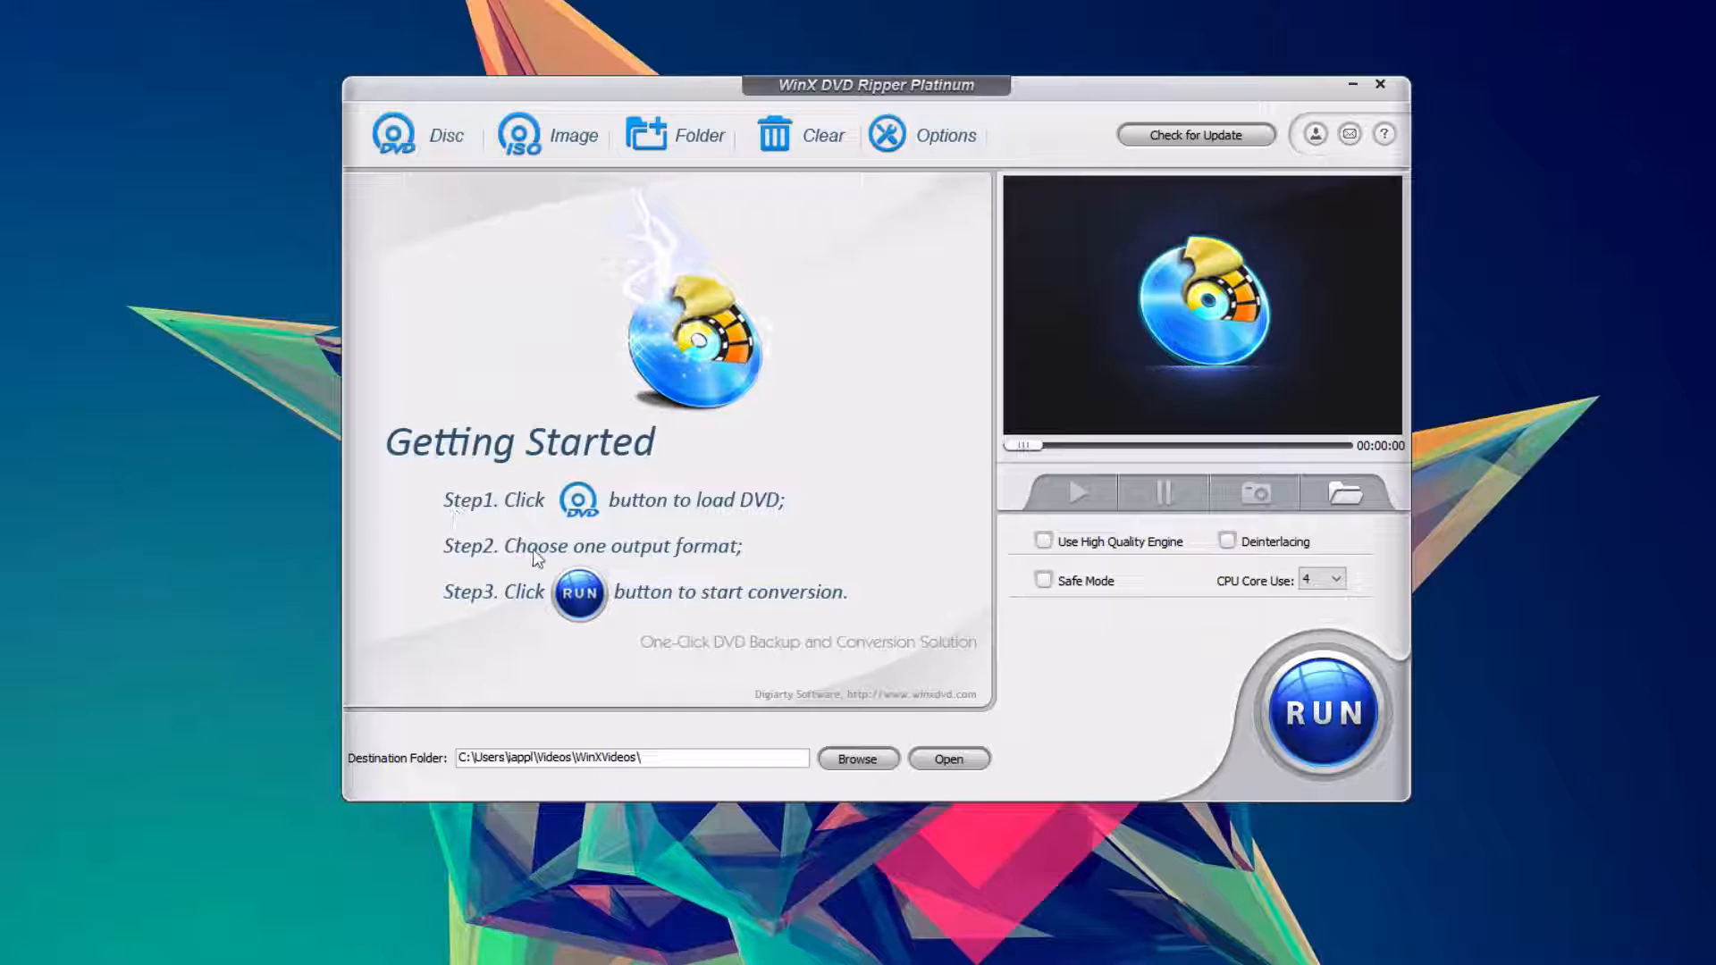
mouse_move(774, 598)
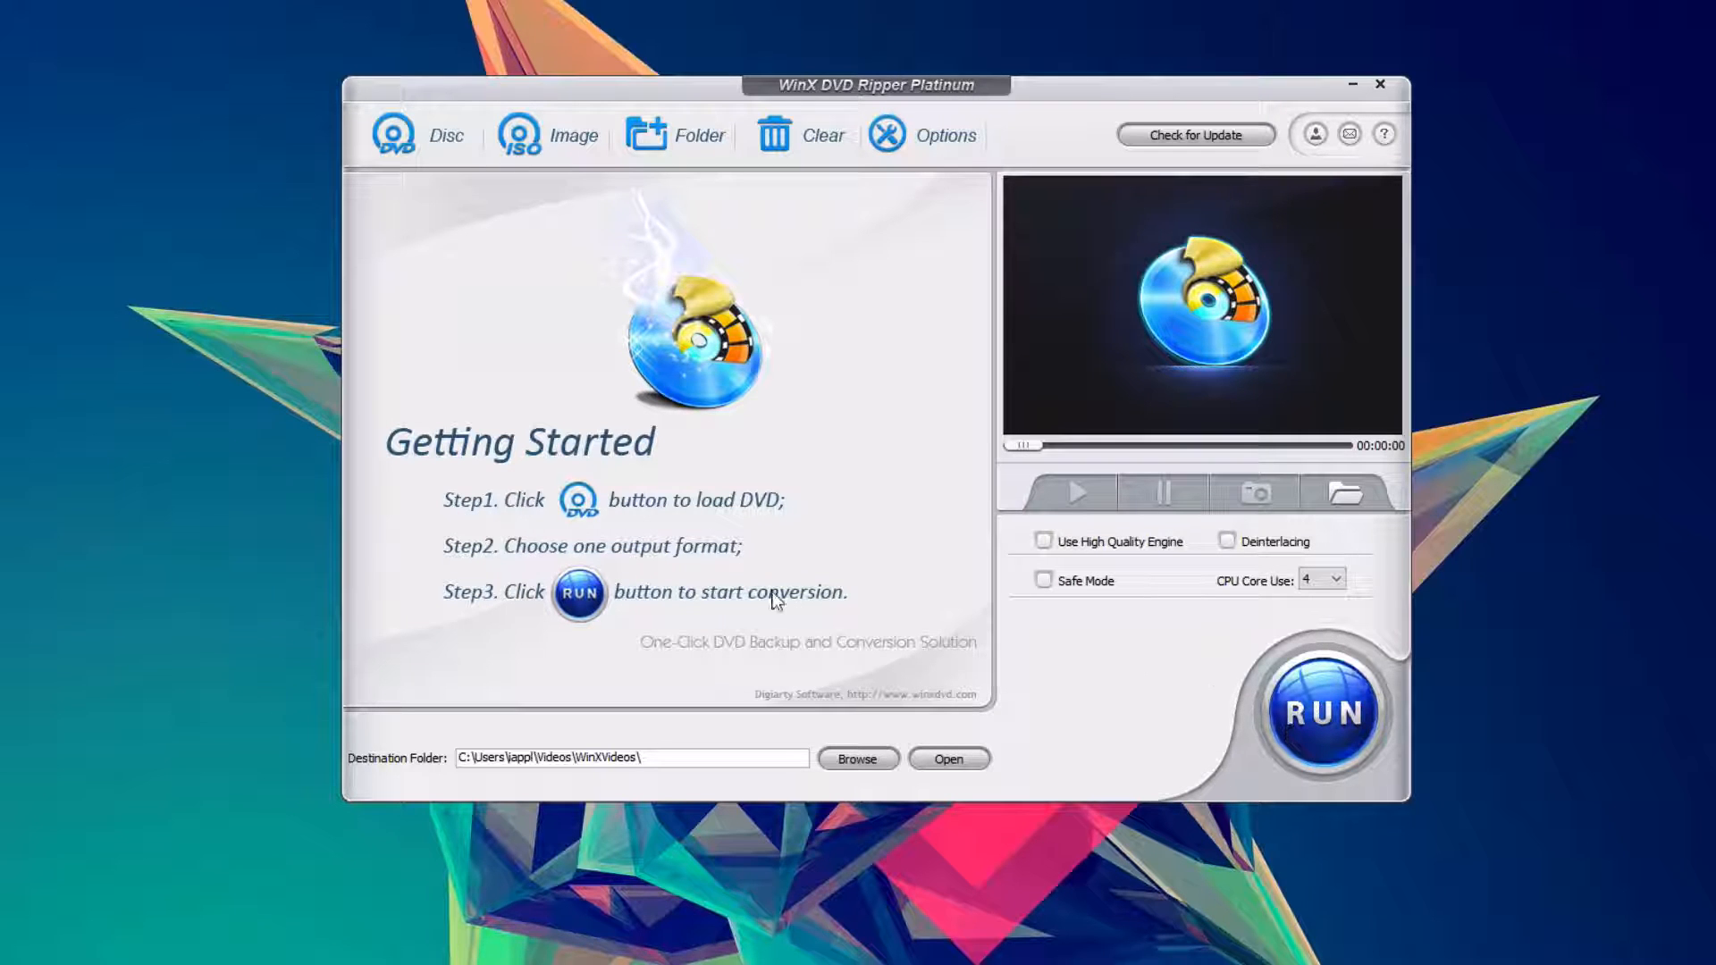
mouse_move(588, 240)
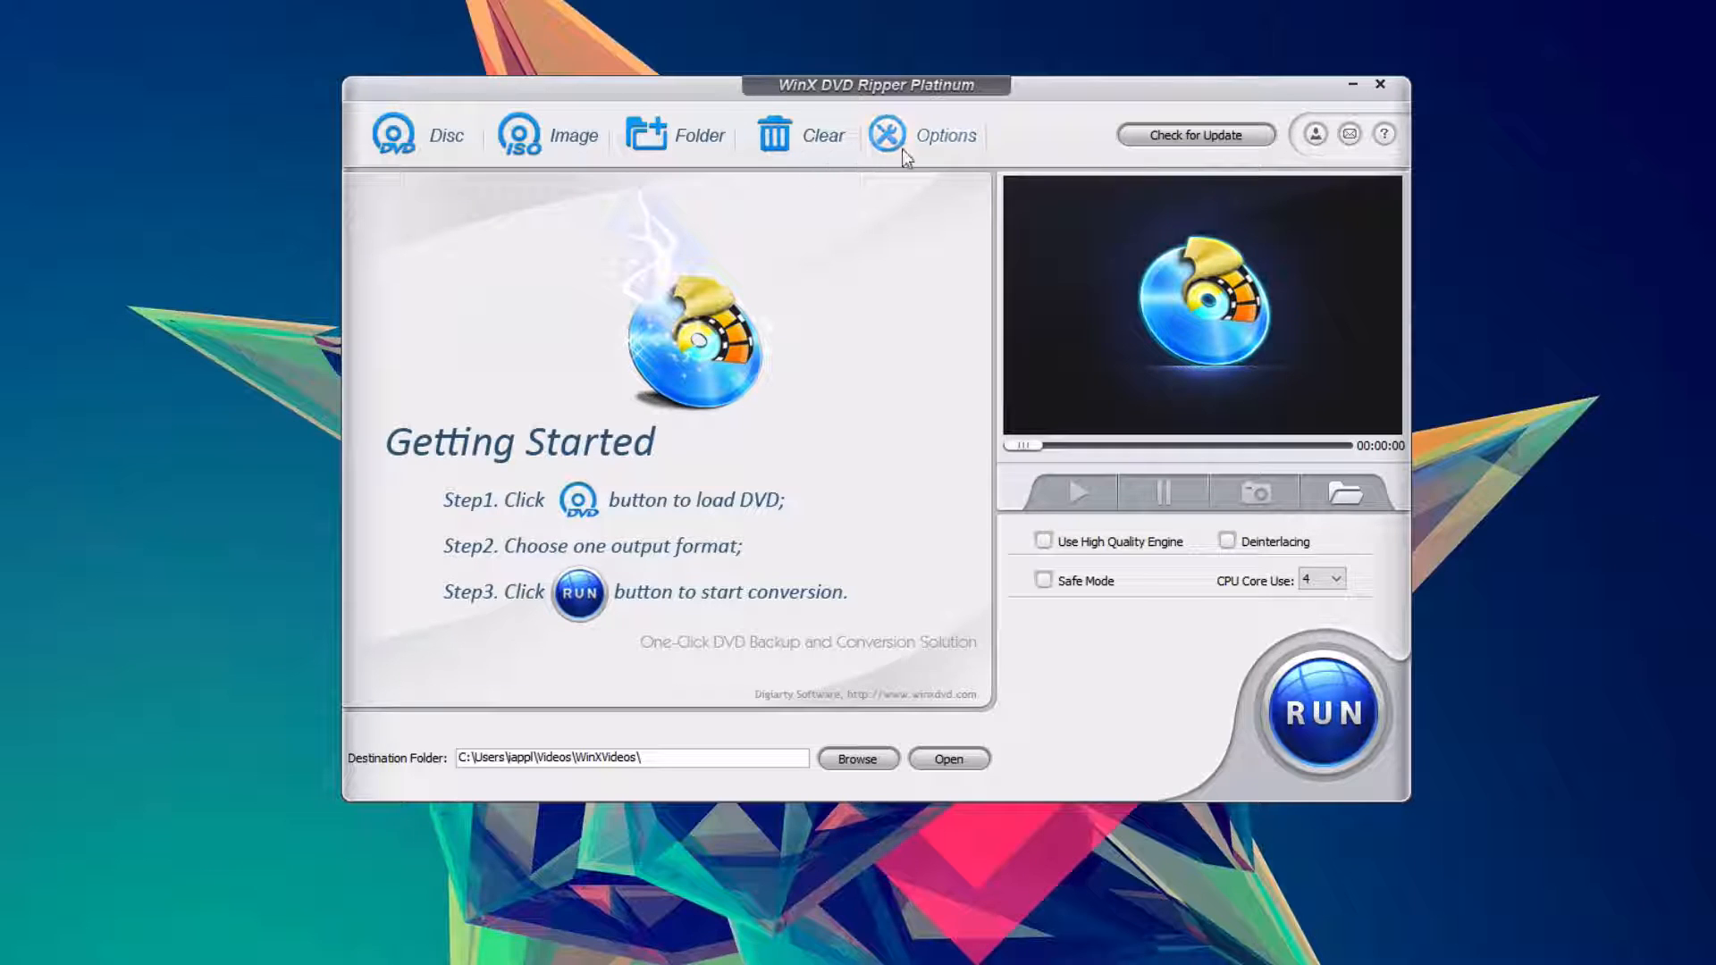
Look over the general preferences and close them unchanged
left_click(925, 134)
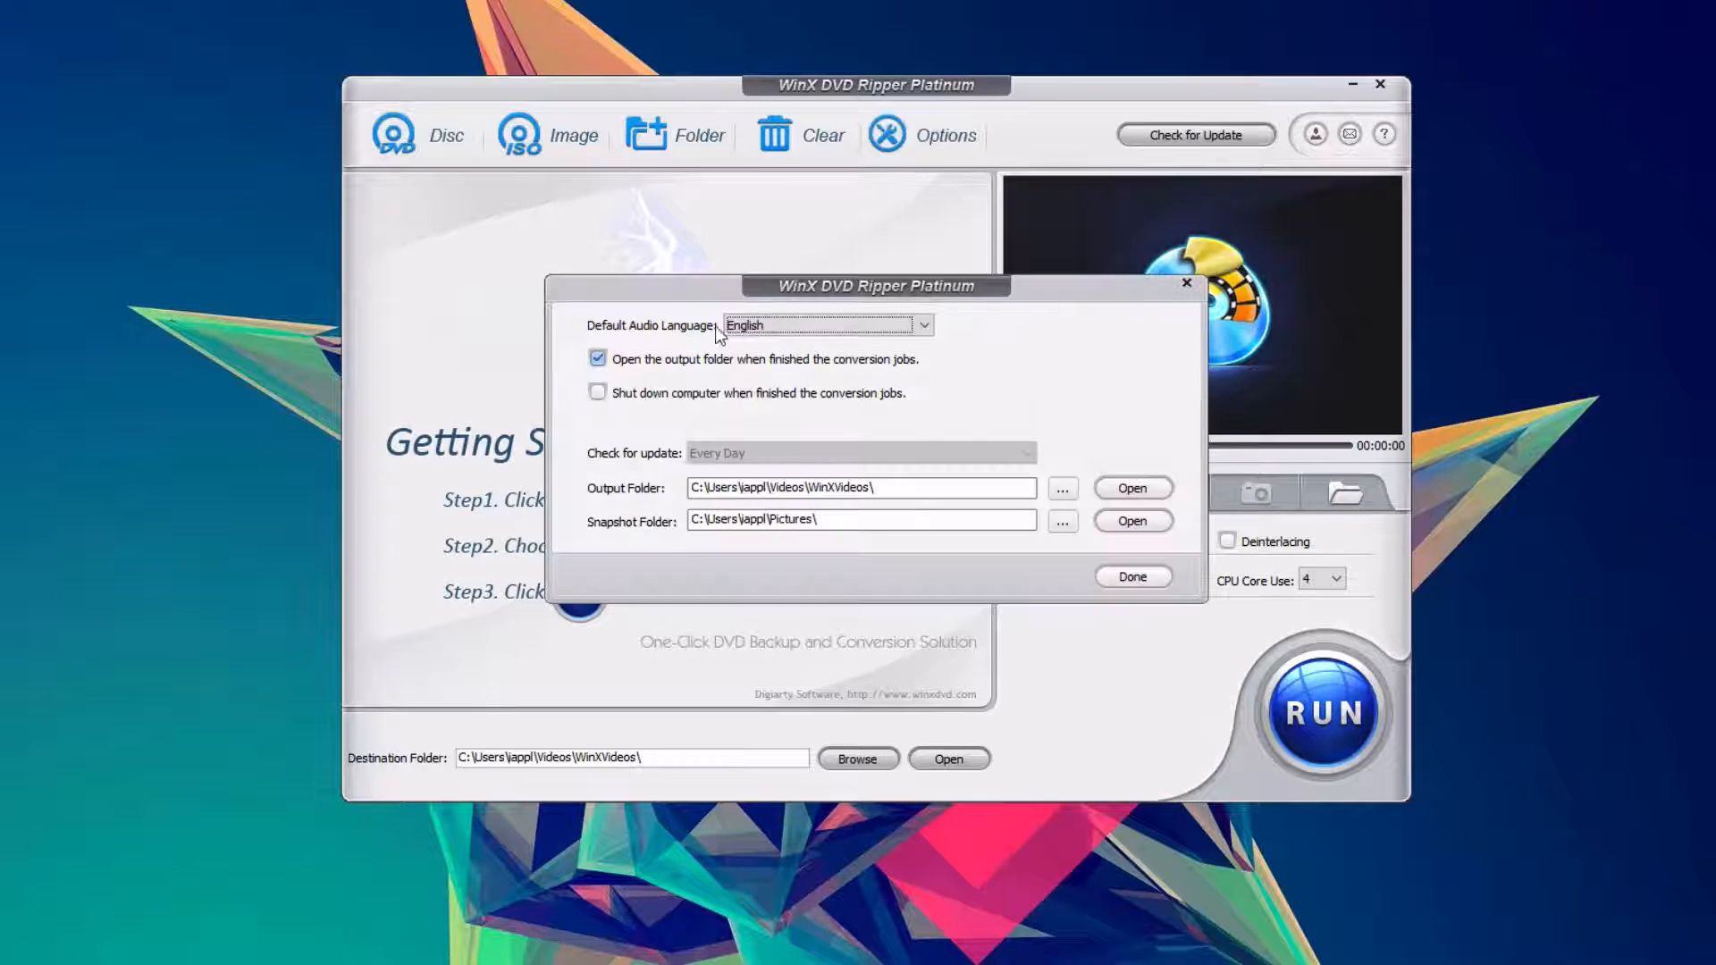
mouse_move(935, 506)
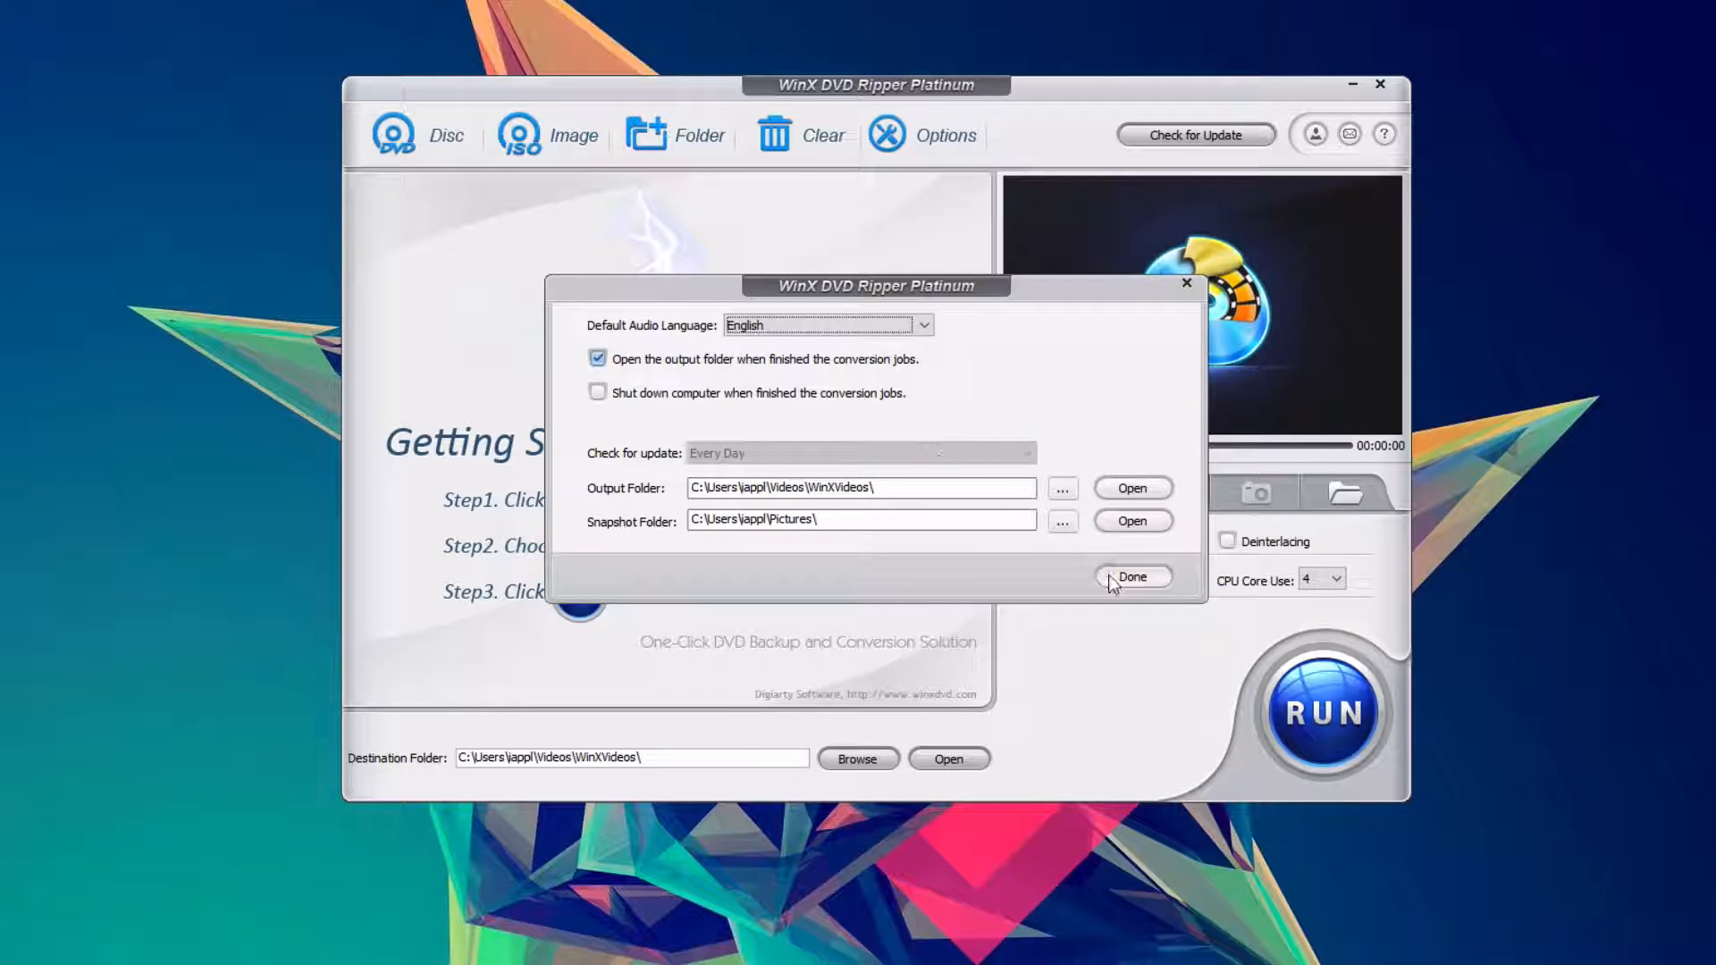
left_click(1133, 577)
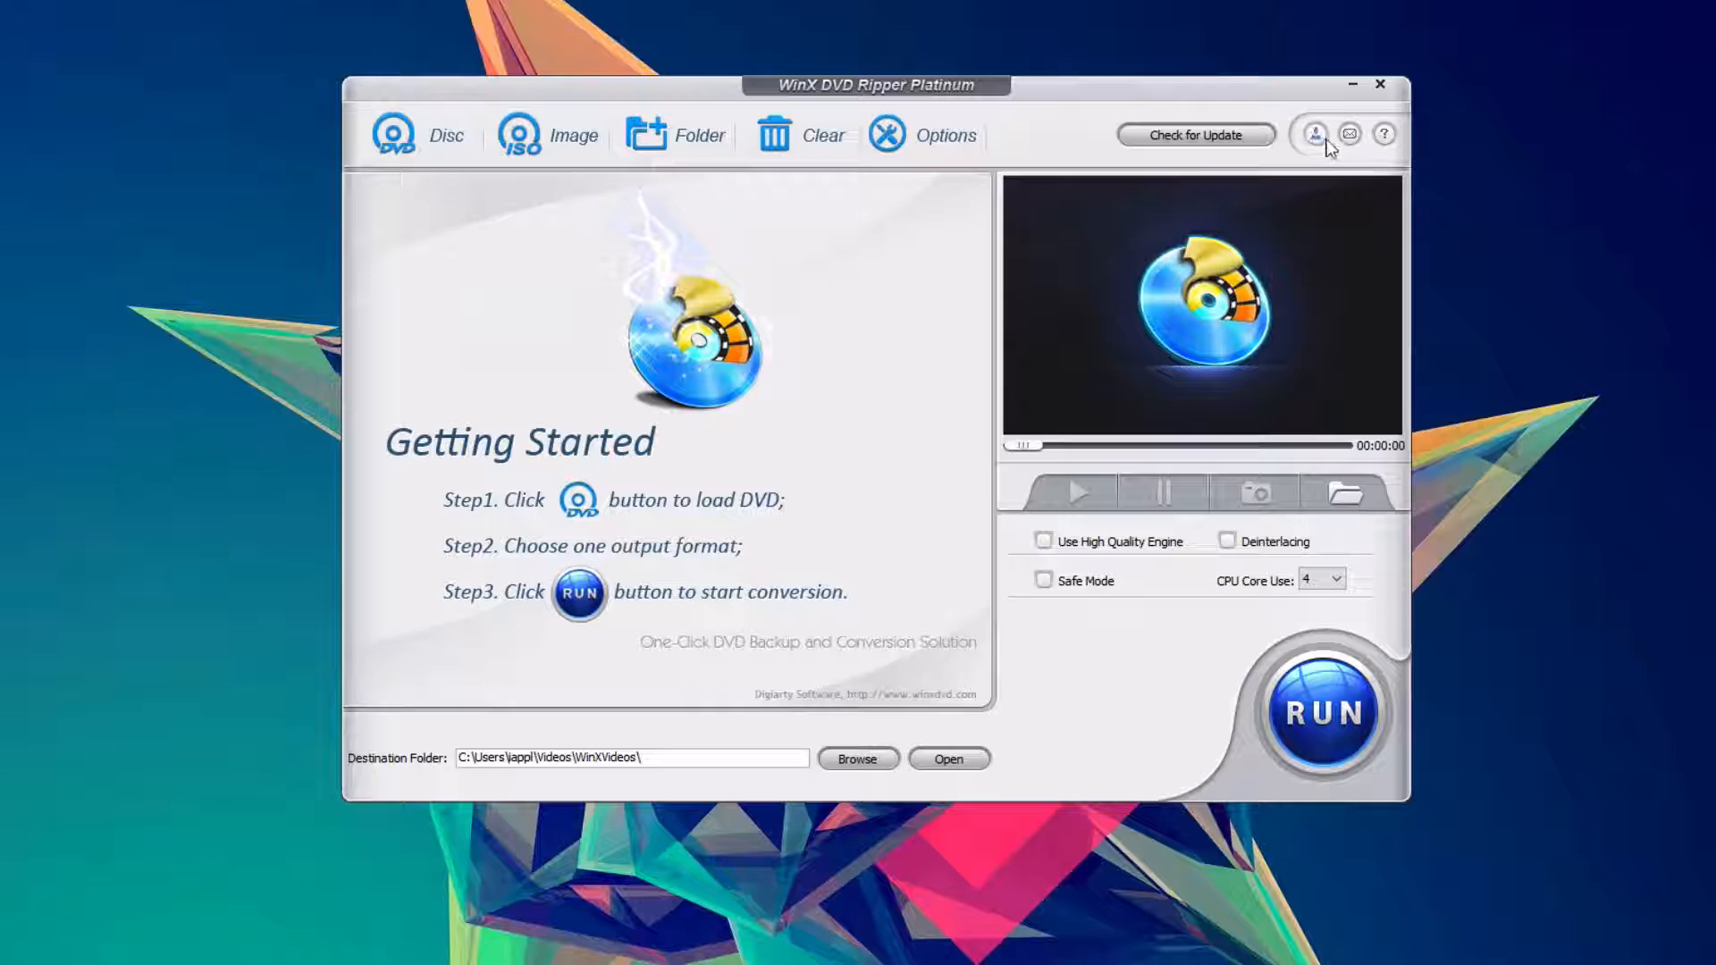
mouse_move(1348, 193)
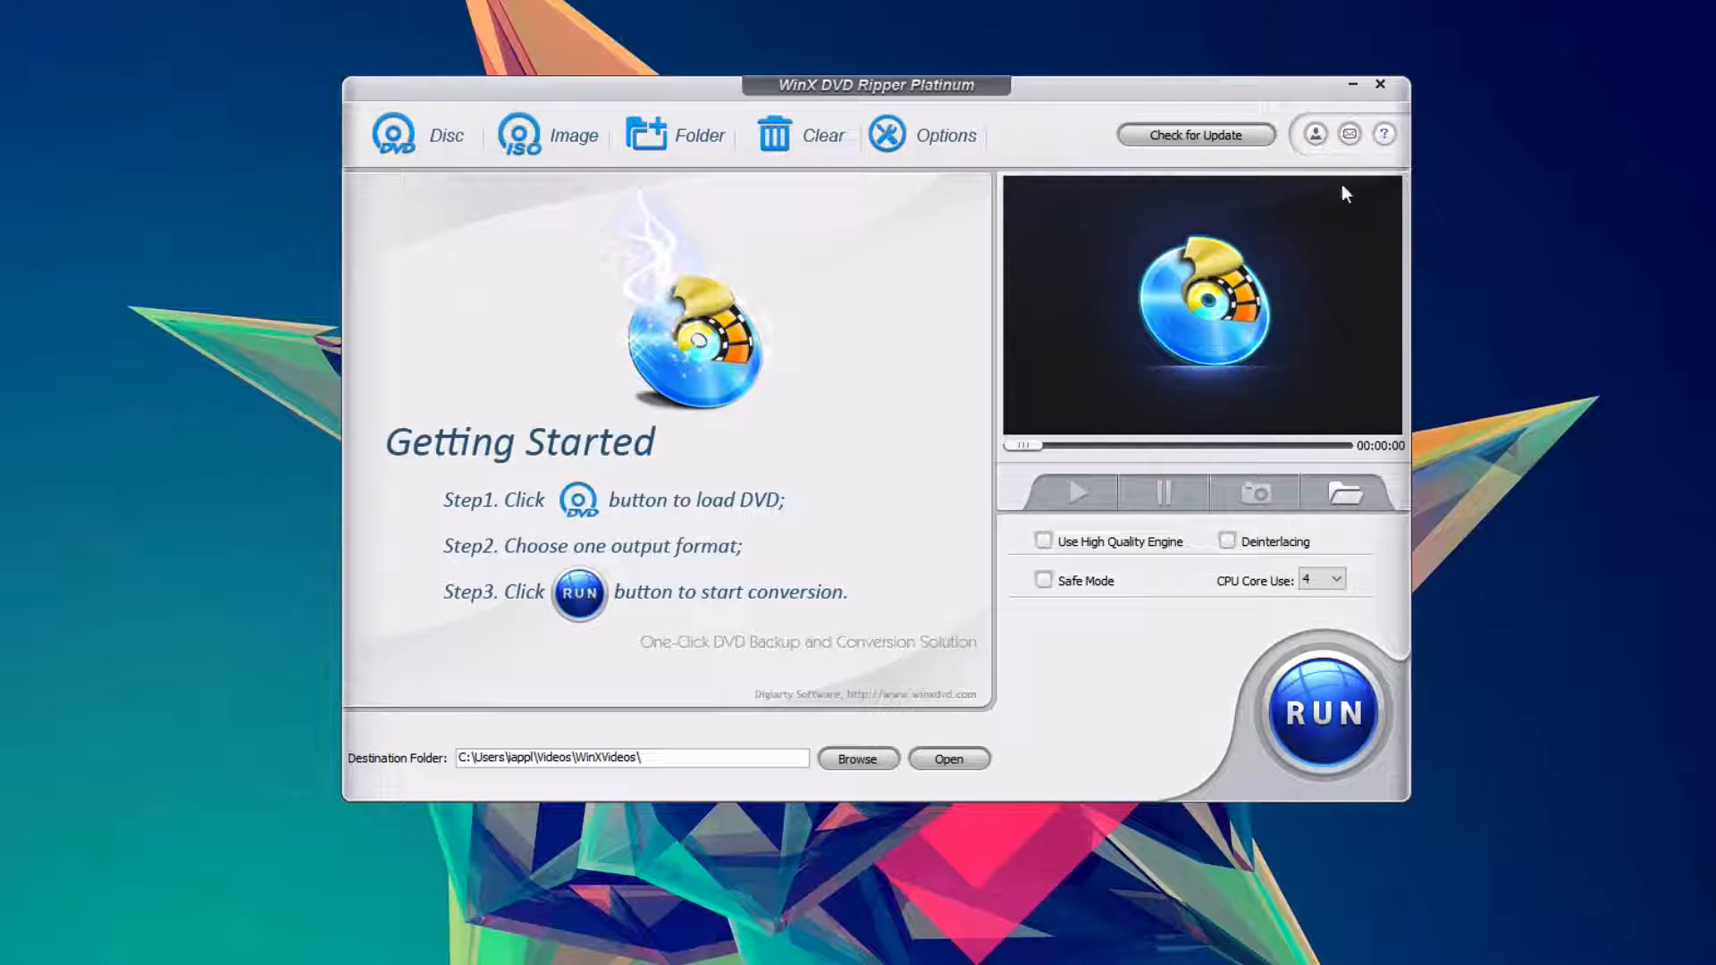
mouse_move(963, 449)
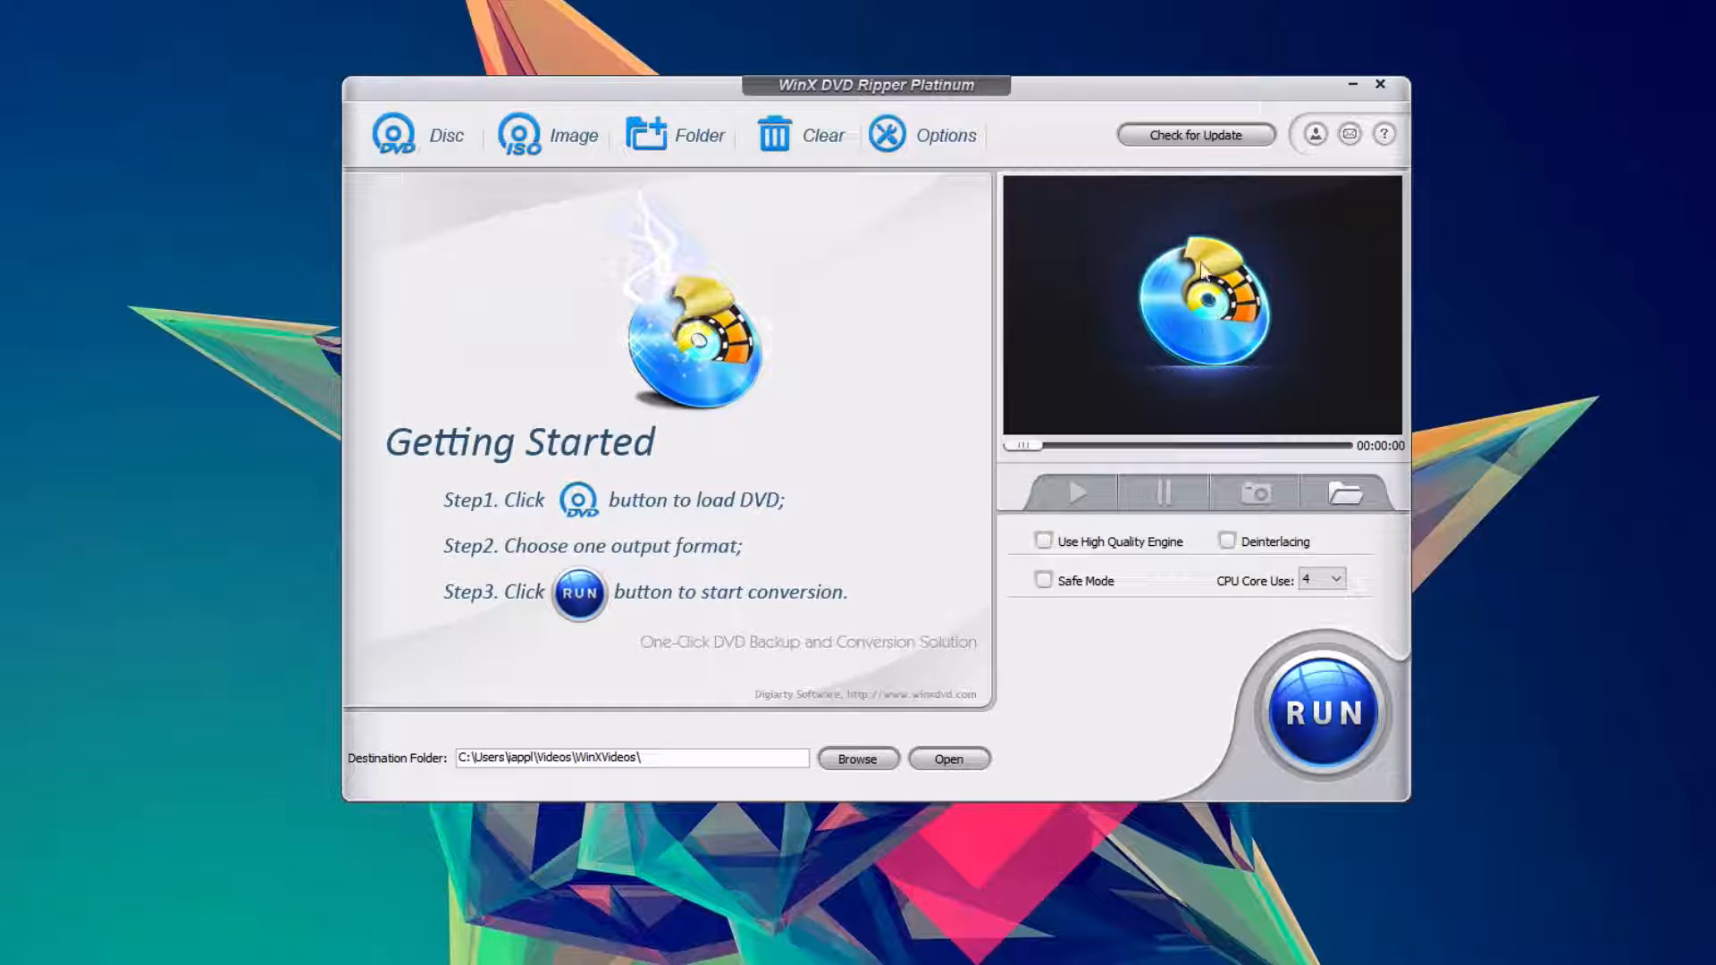
mouse_move(1103, 281)
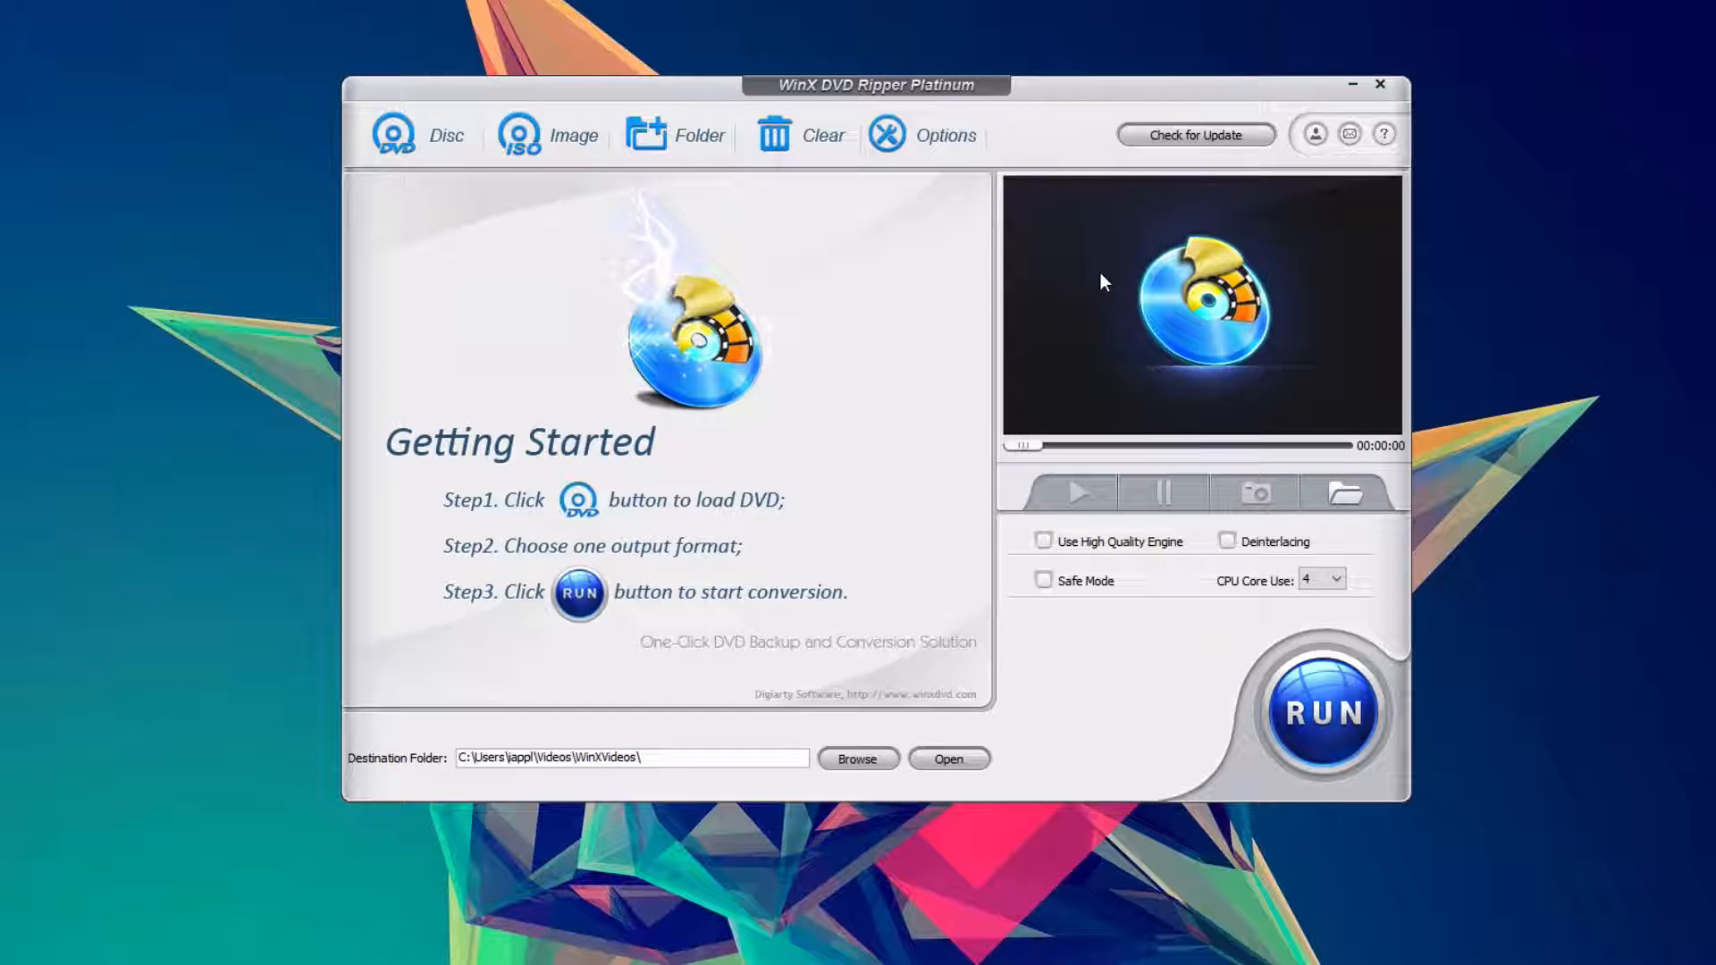
mouse_move(1349, 198)
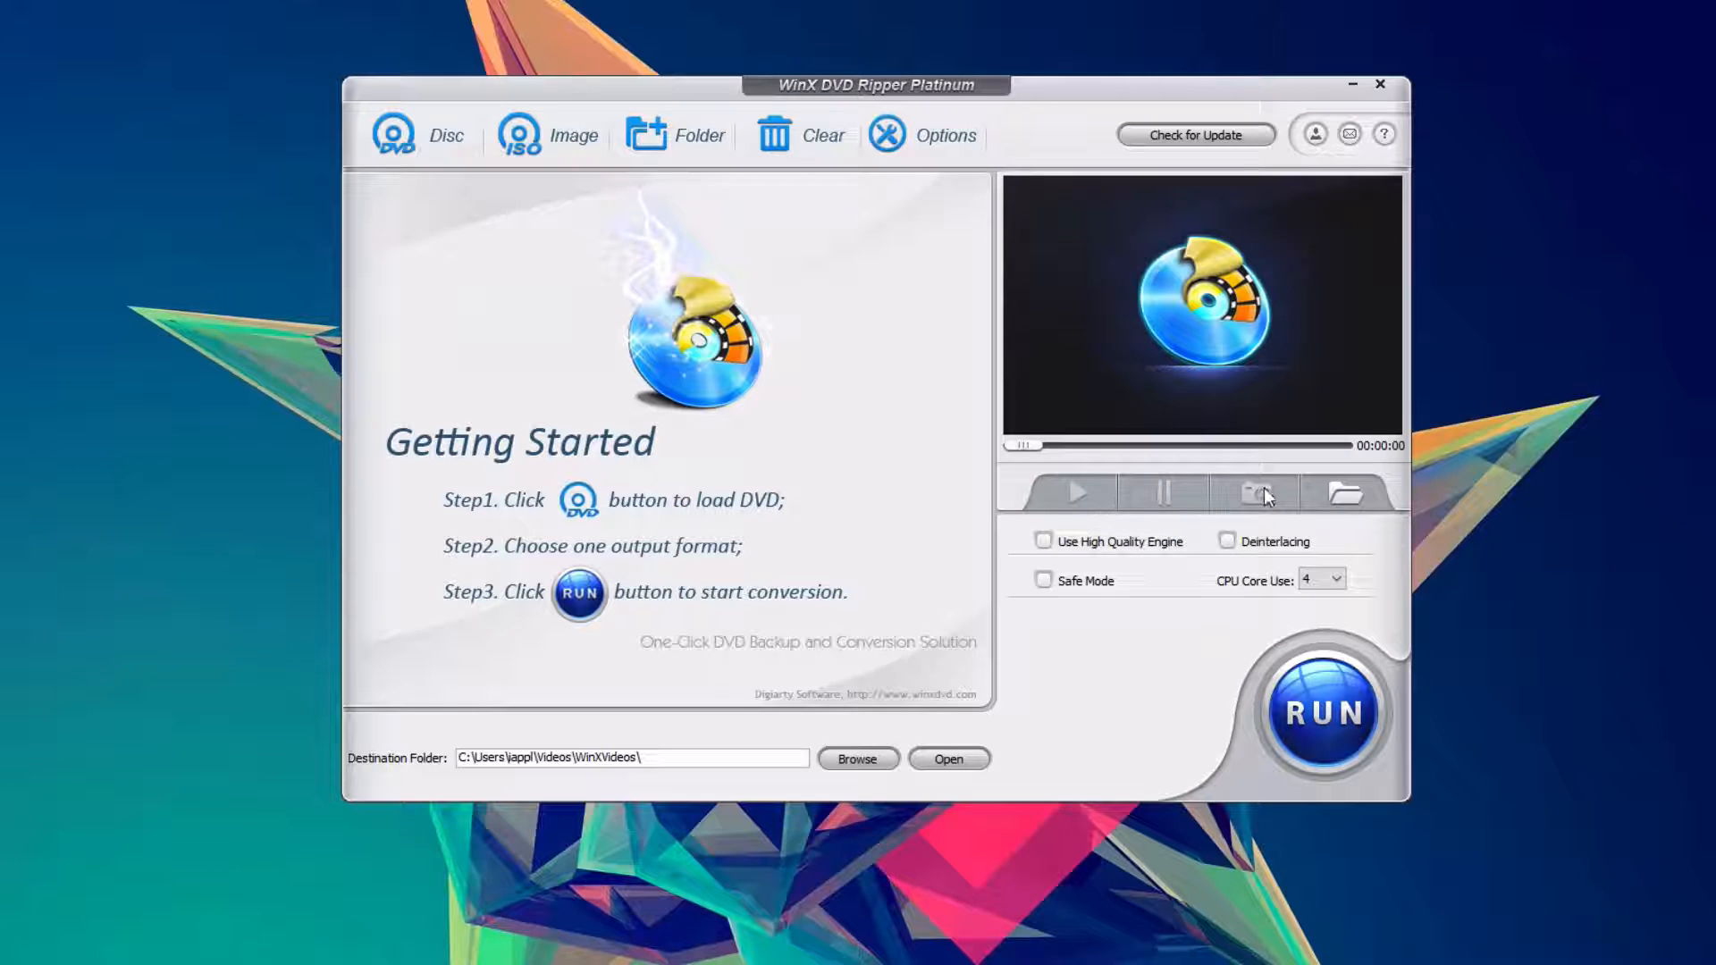
mouse_move(1046, 495)
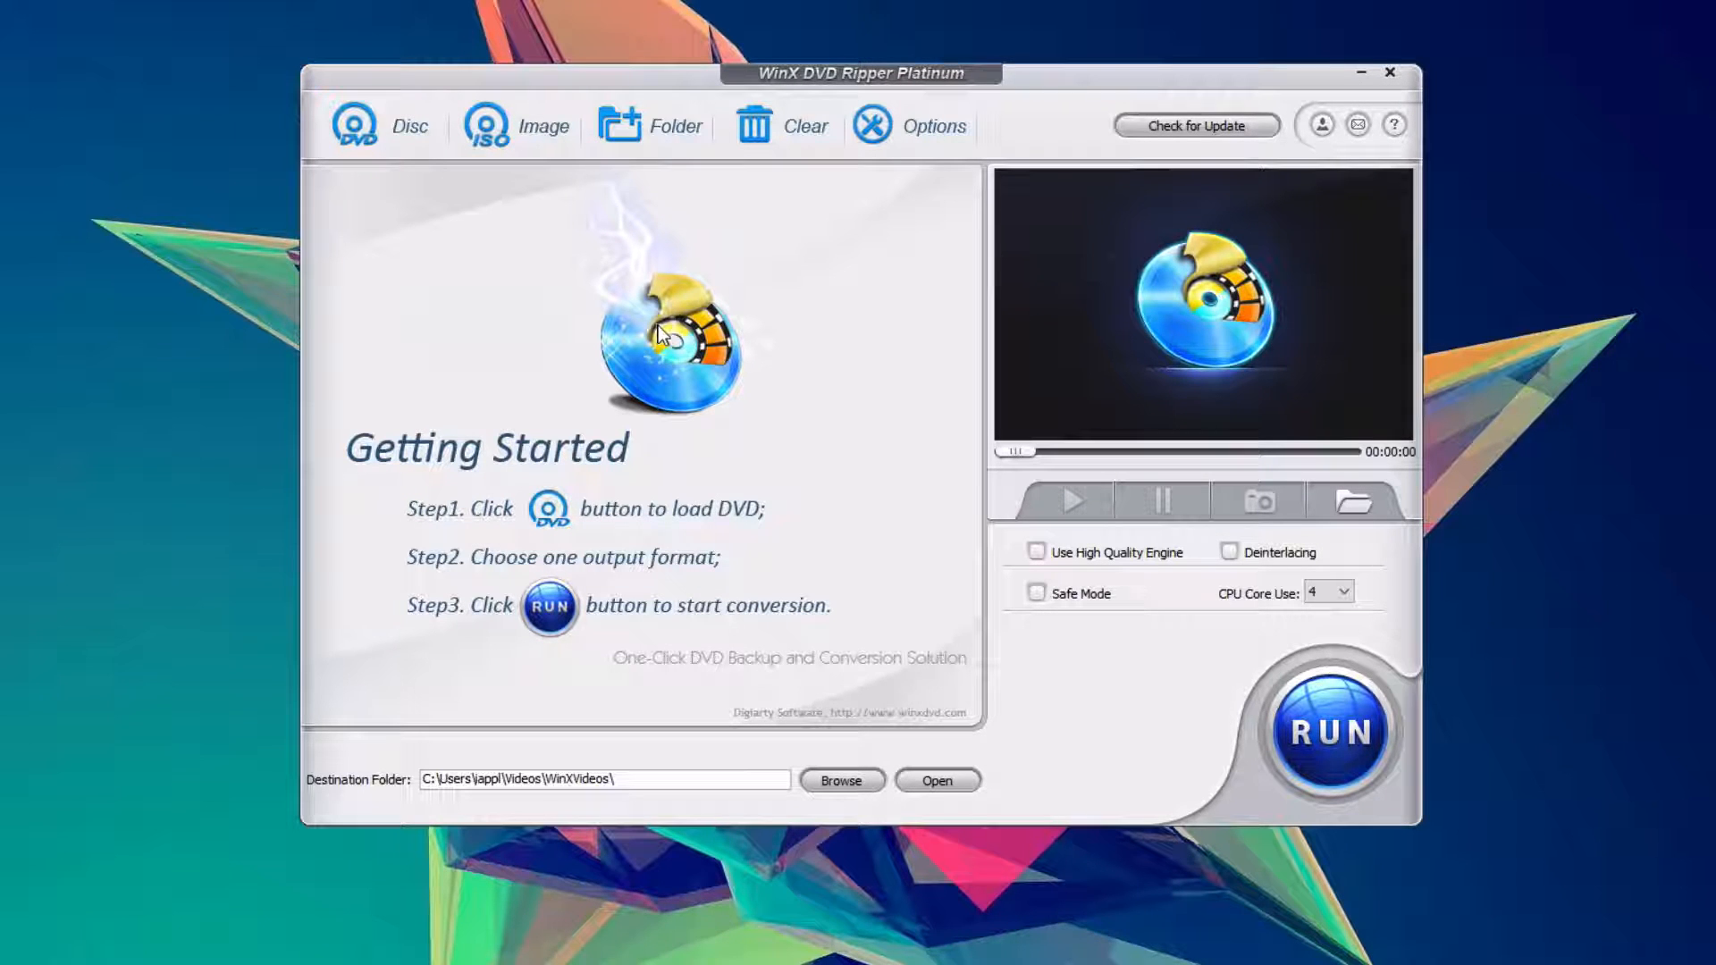
Load the DVD from drive D: as source with MP4 Video as the output profile
left_click(352, 124)
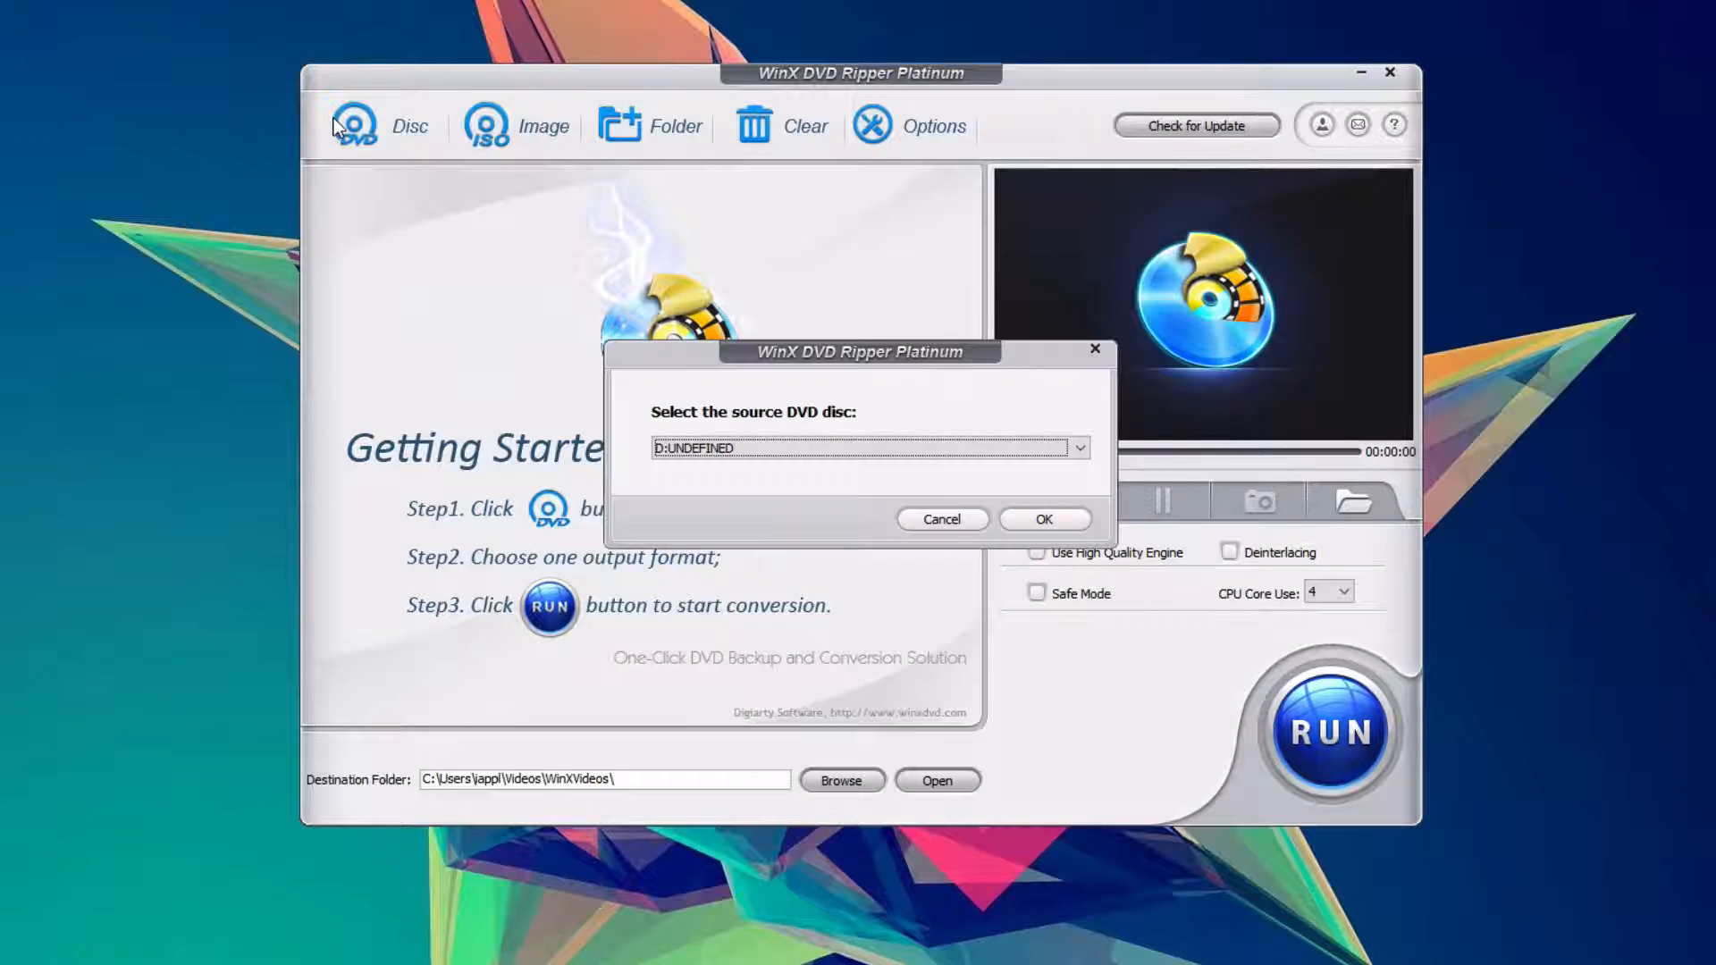
left_click(1076, 447)
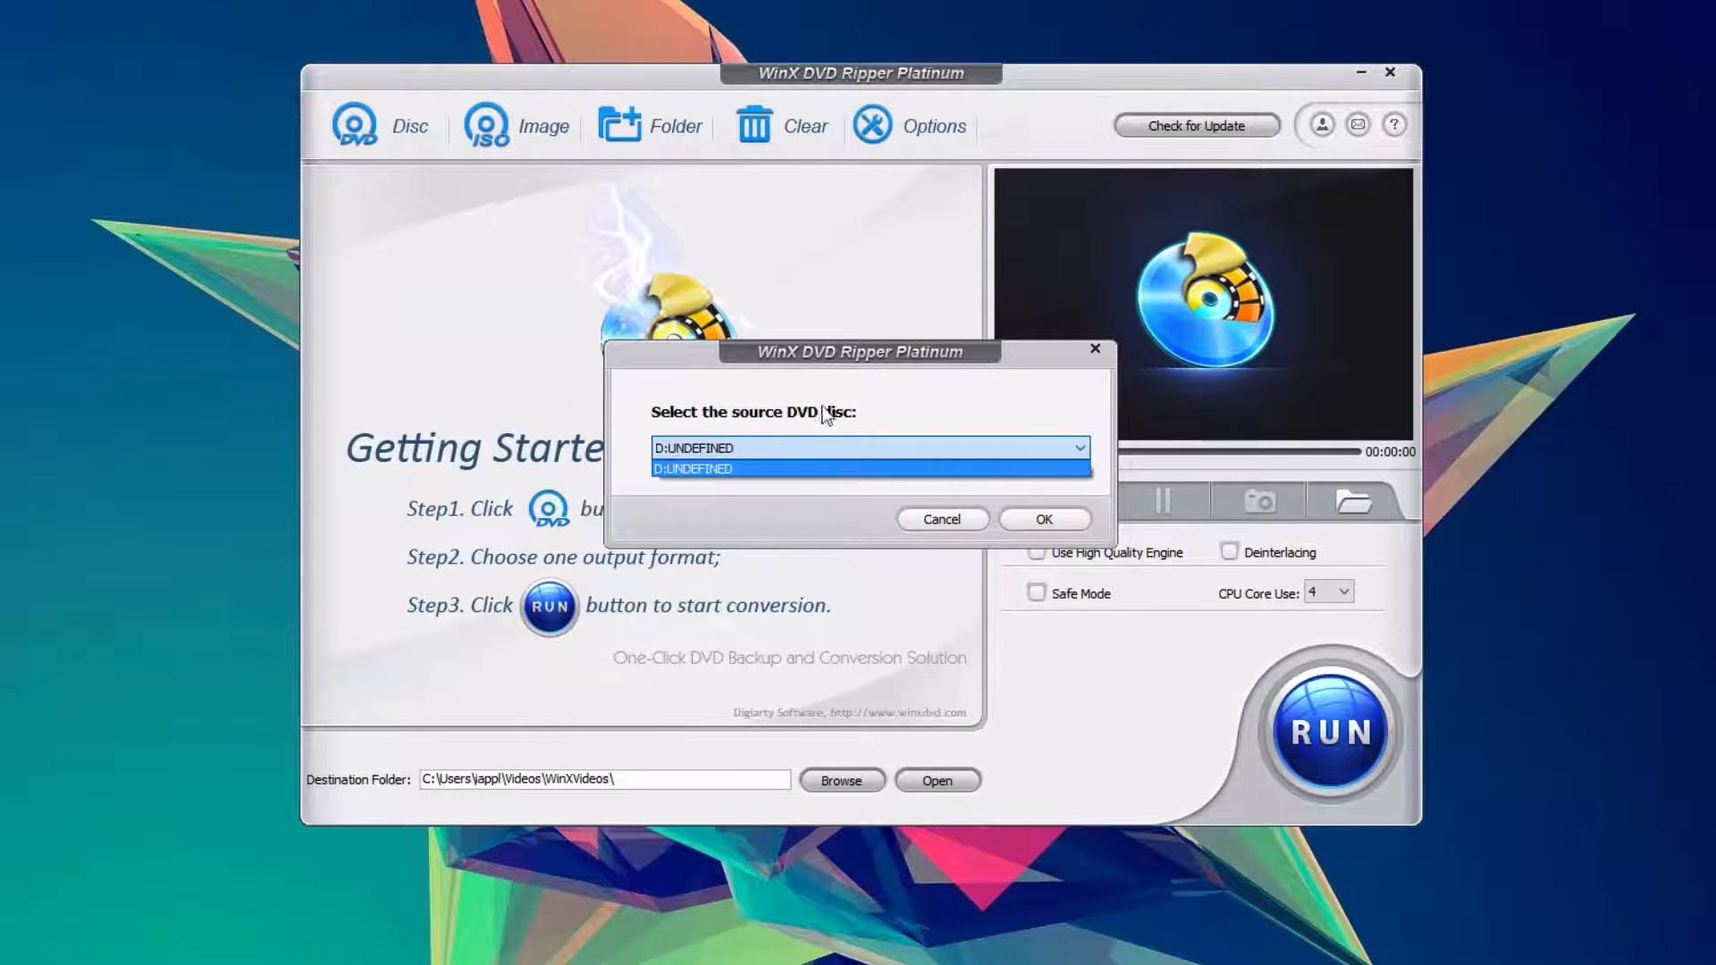
left_click(1042, 518)
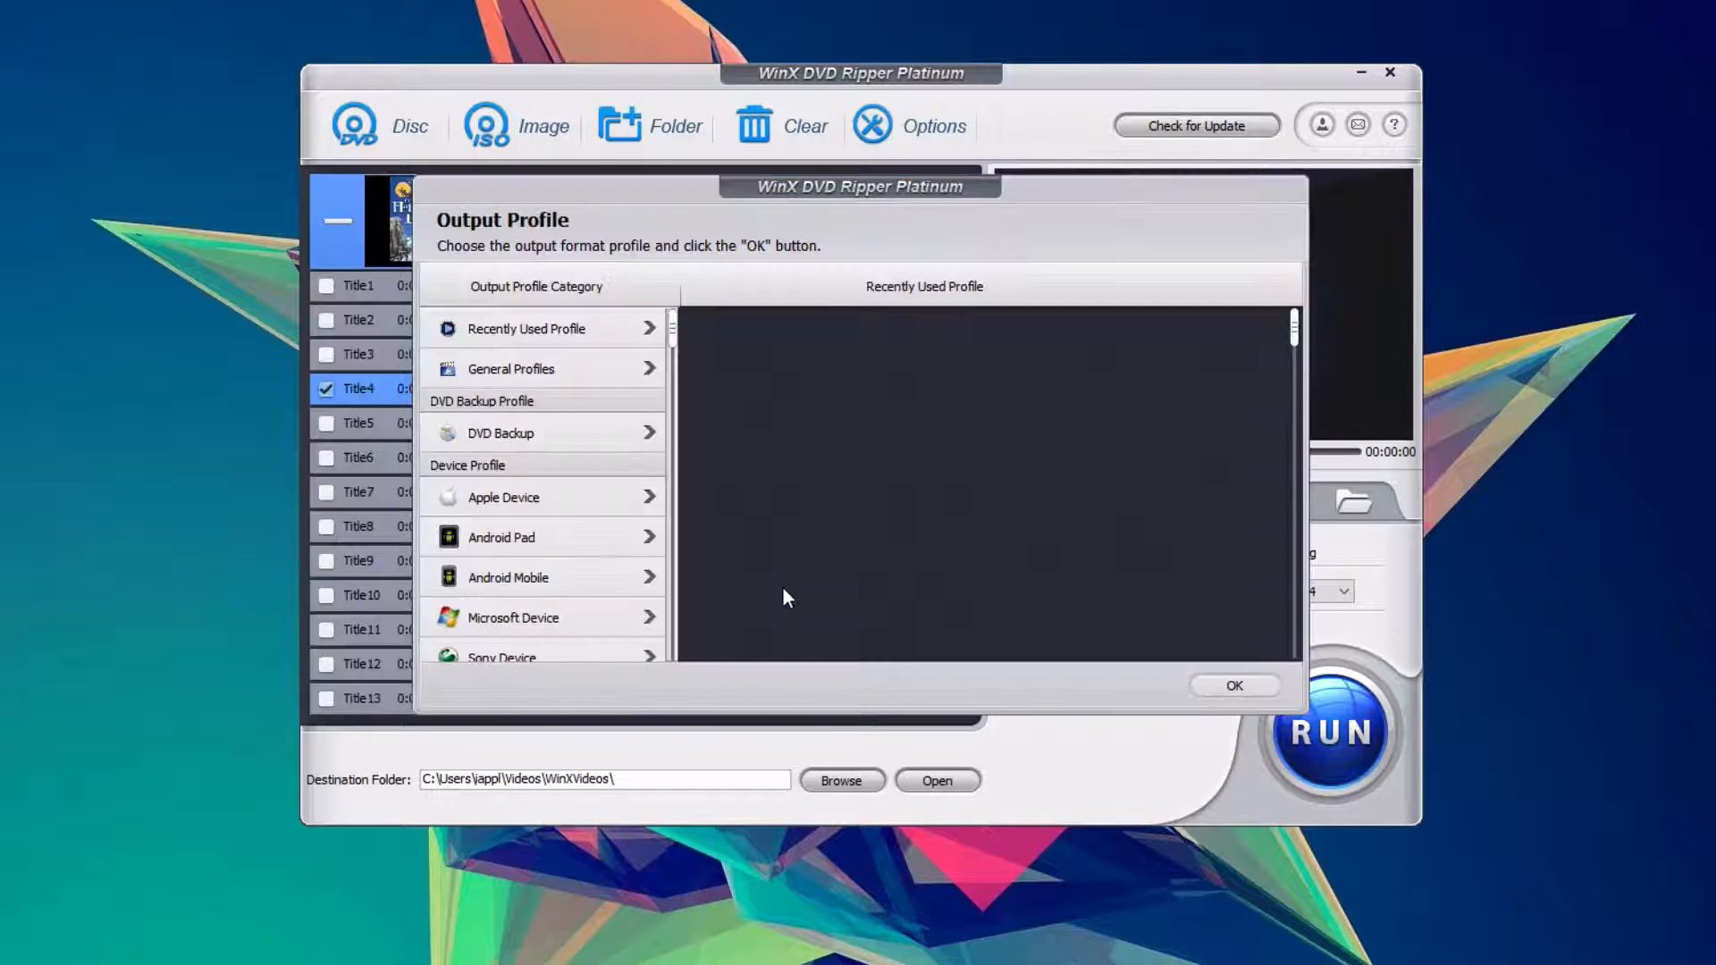
mouse_move(681, 537)
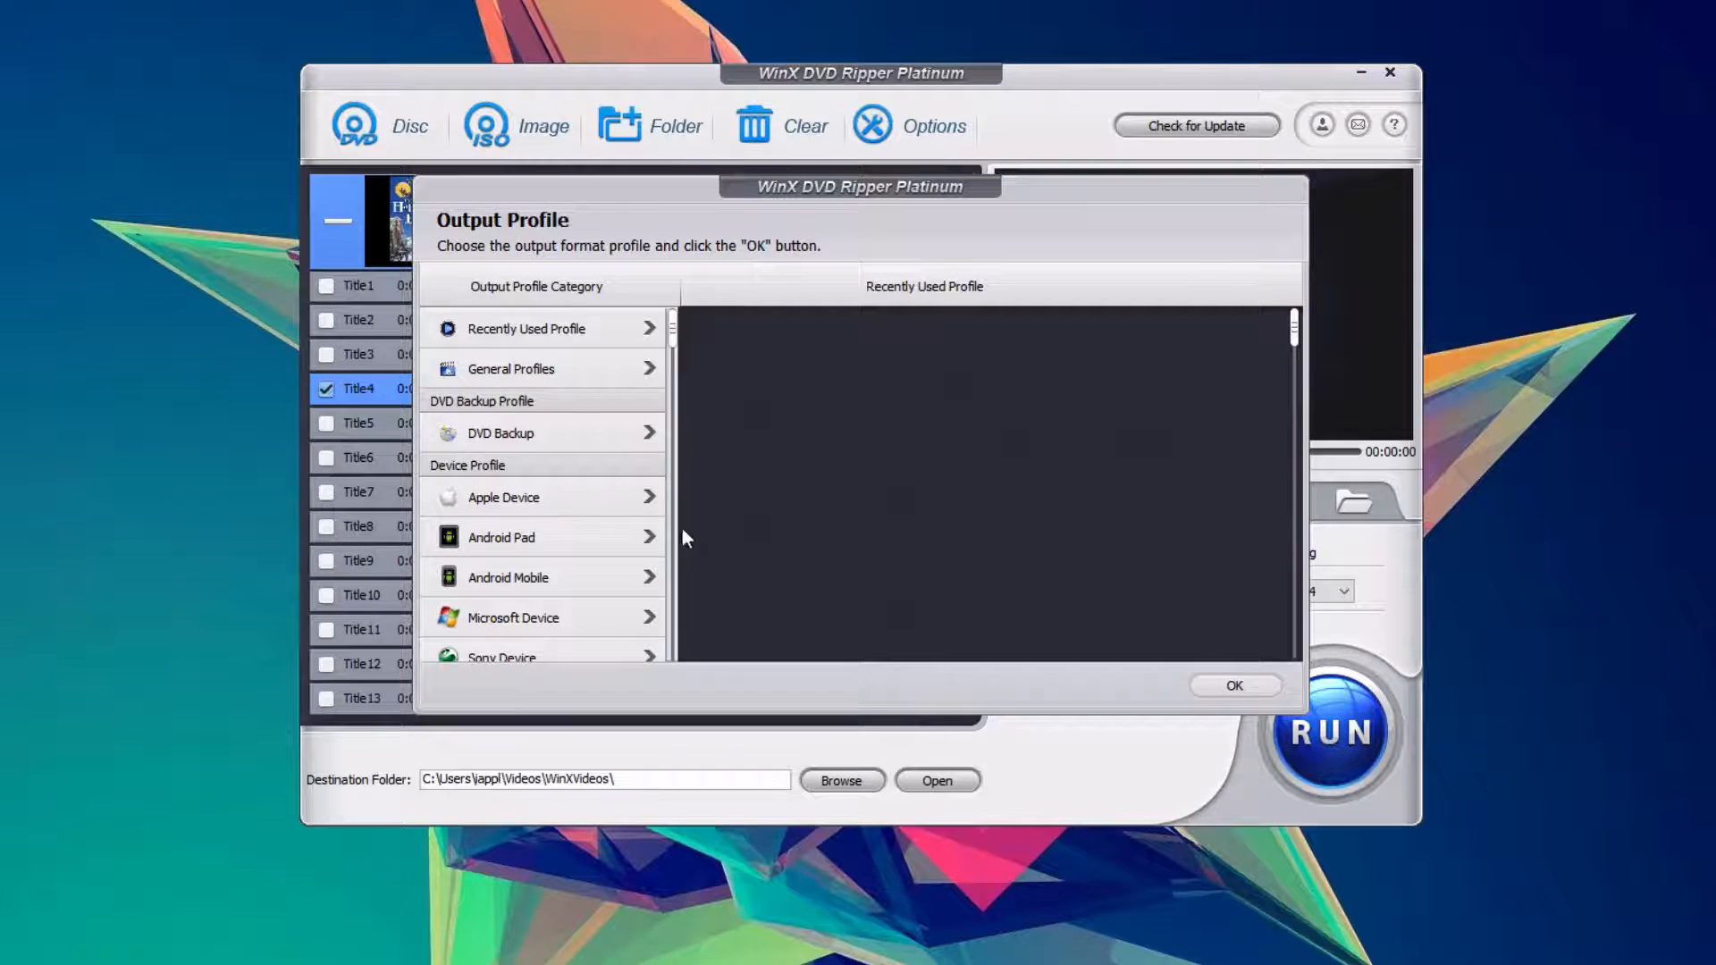
left_click(1234, 684)
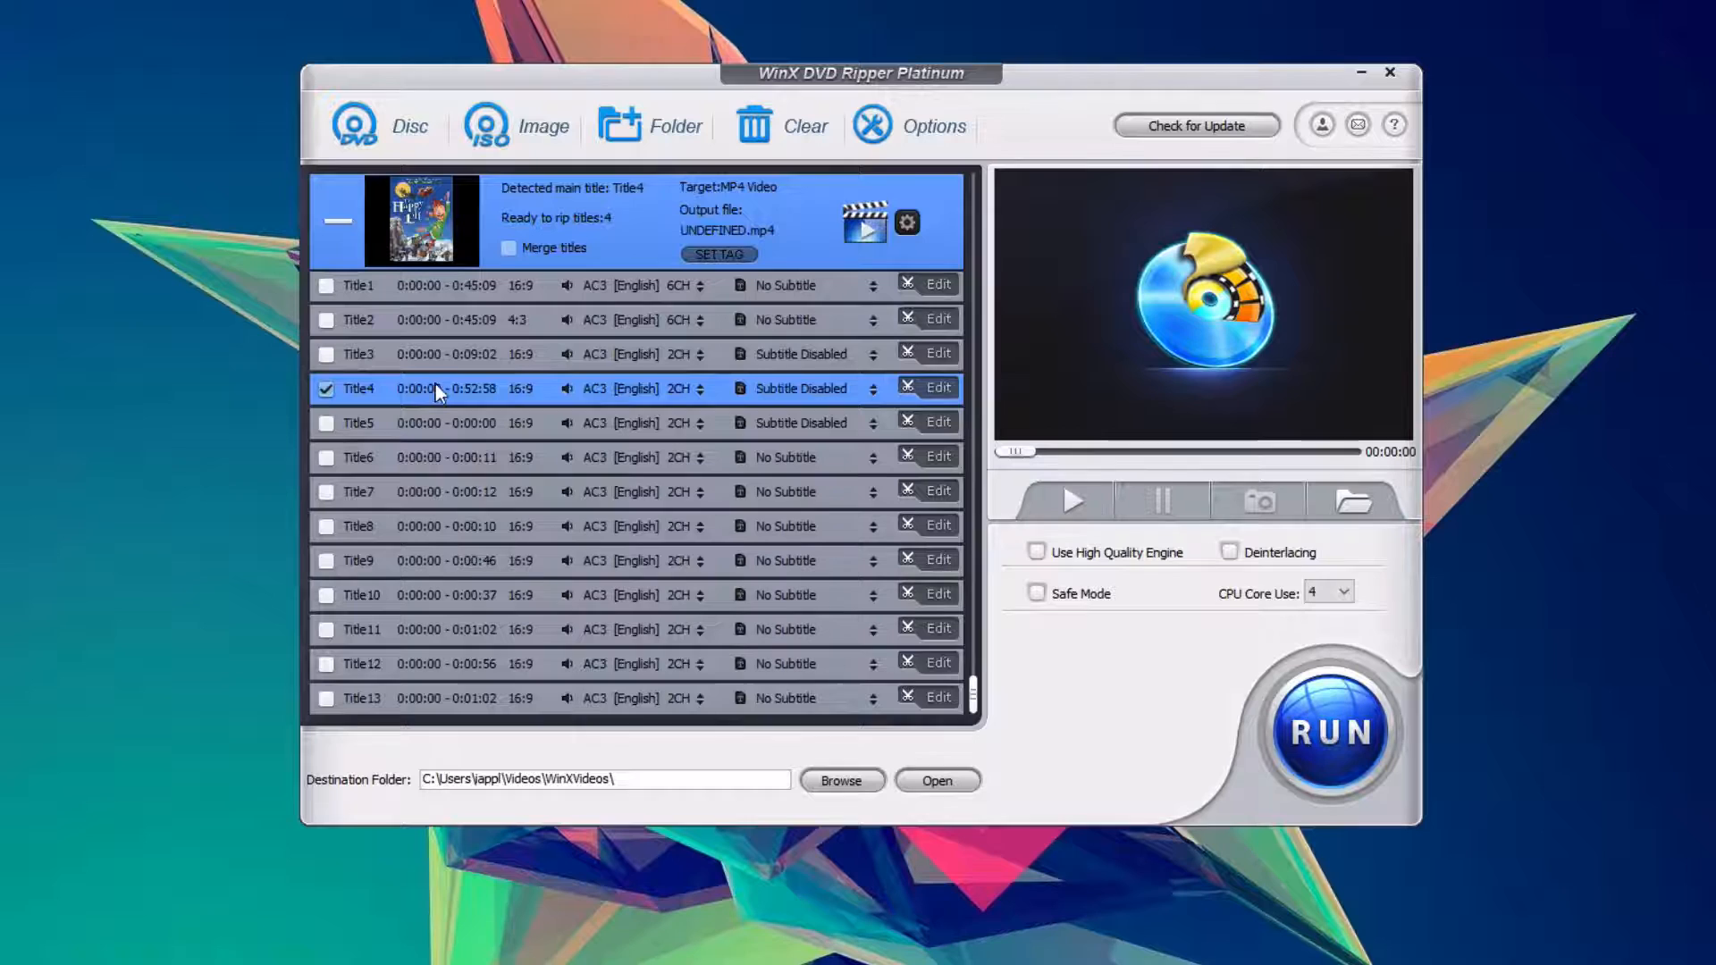
mouse_move(443, 370)
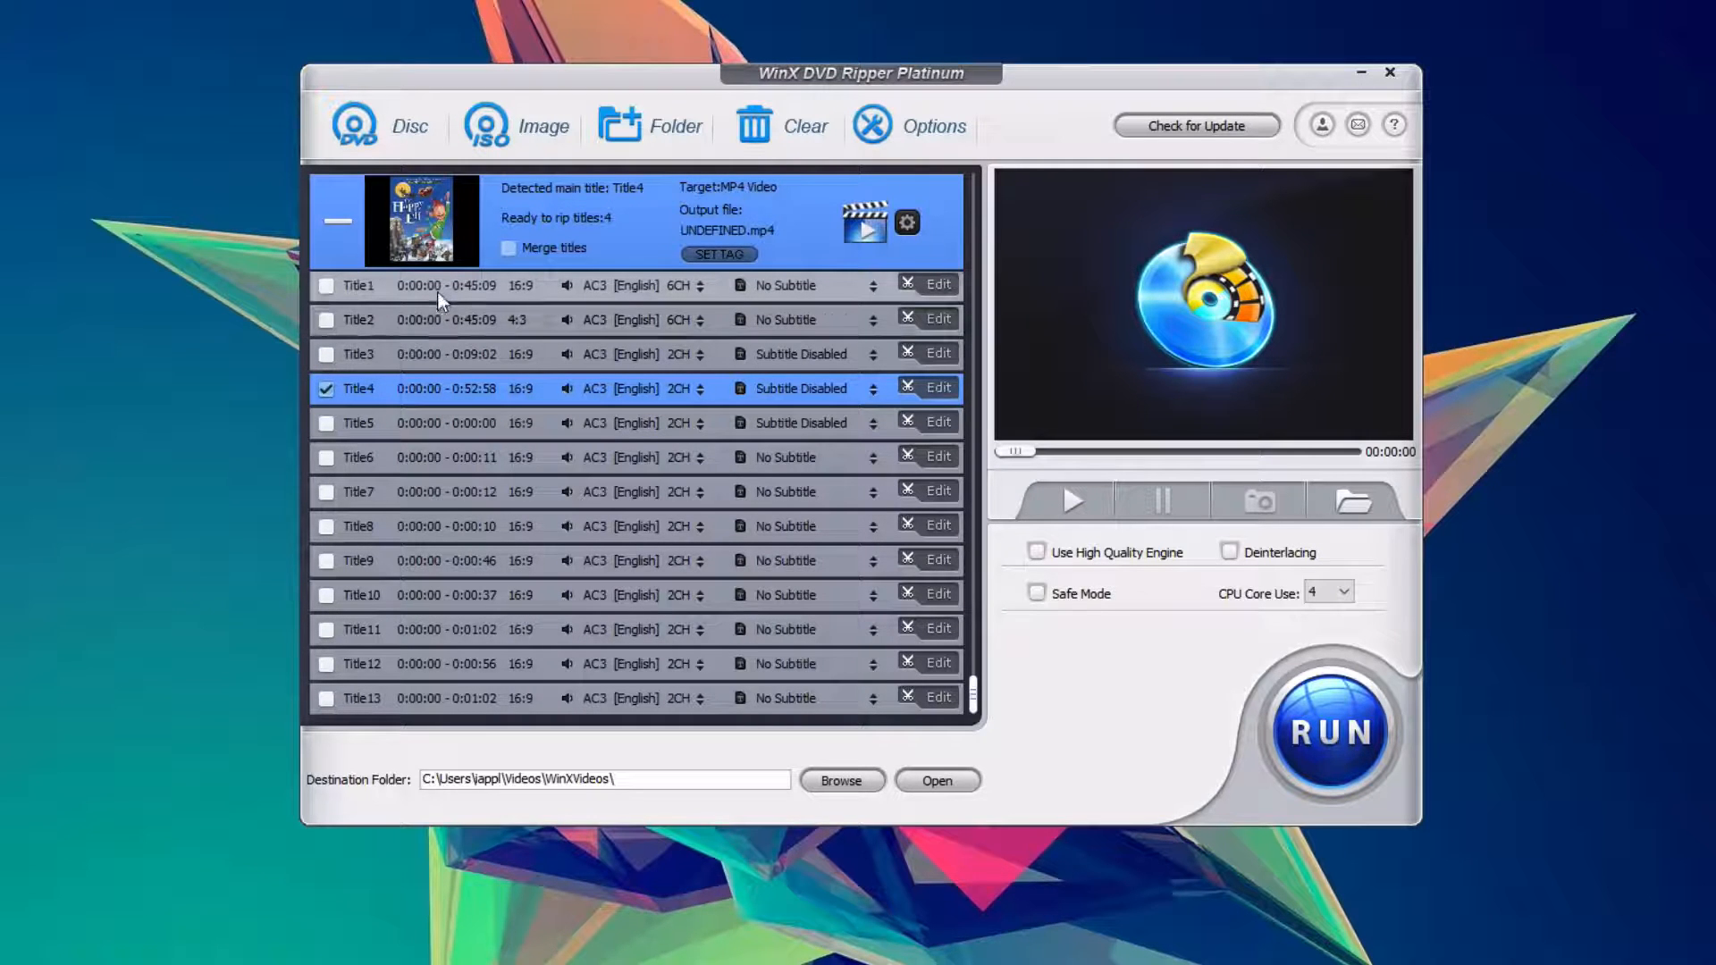
mouse_move(1152, 772)
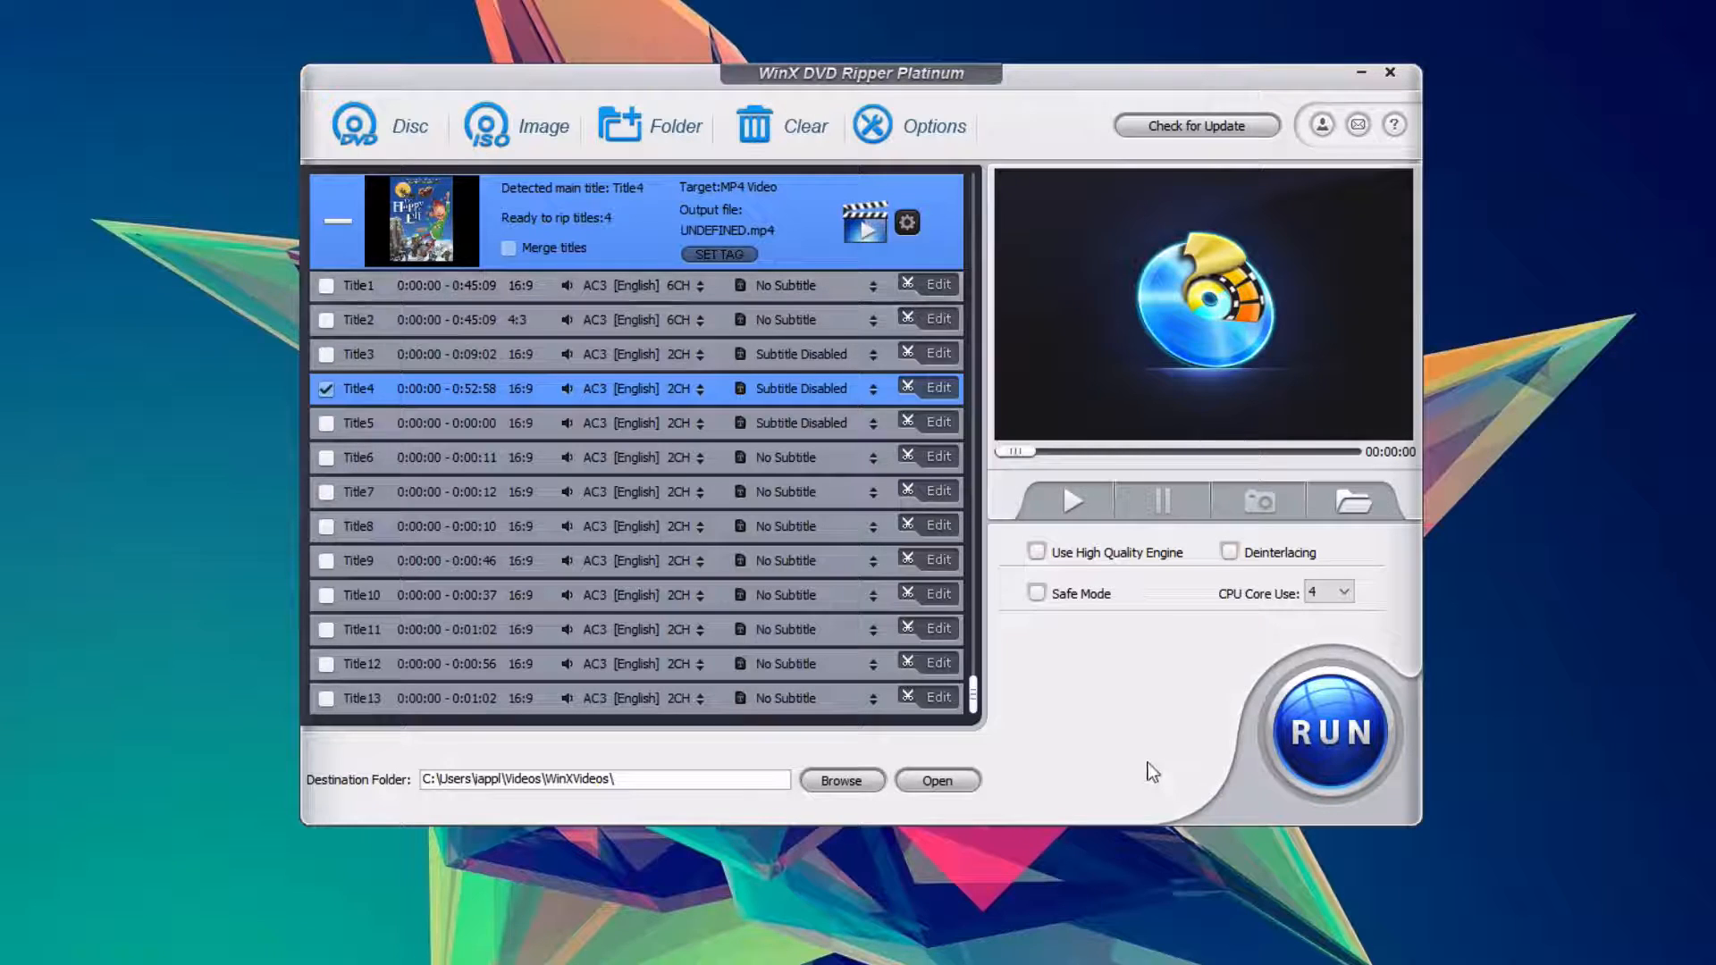
Run the rip of the checked Title4 to MP4, bringing up the progress dialog
left_click(1328, 733)
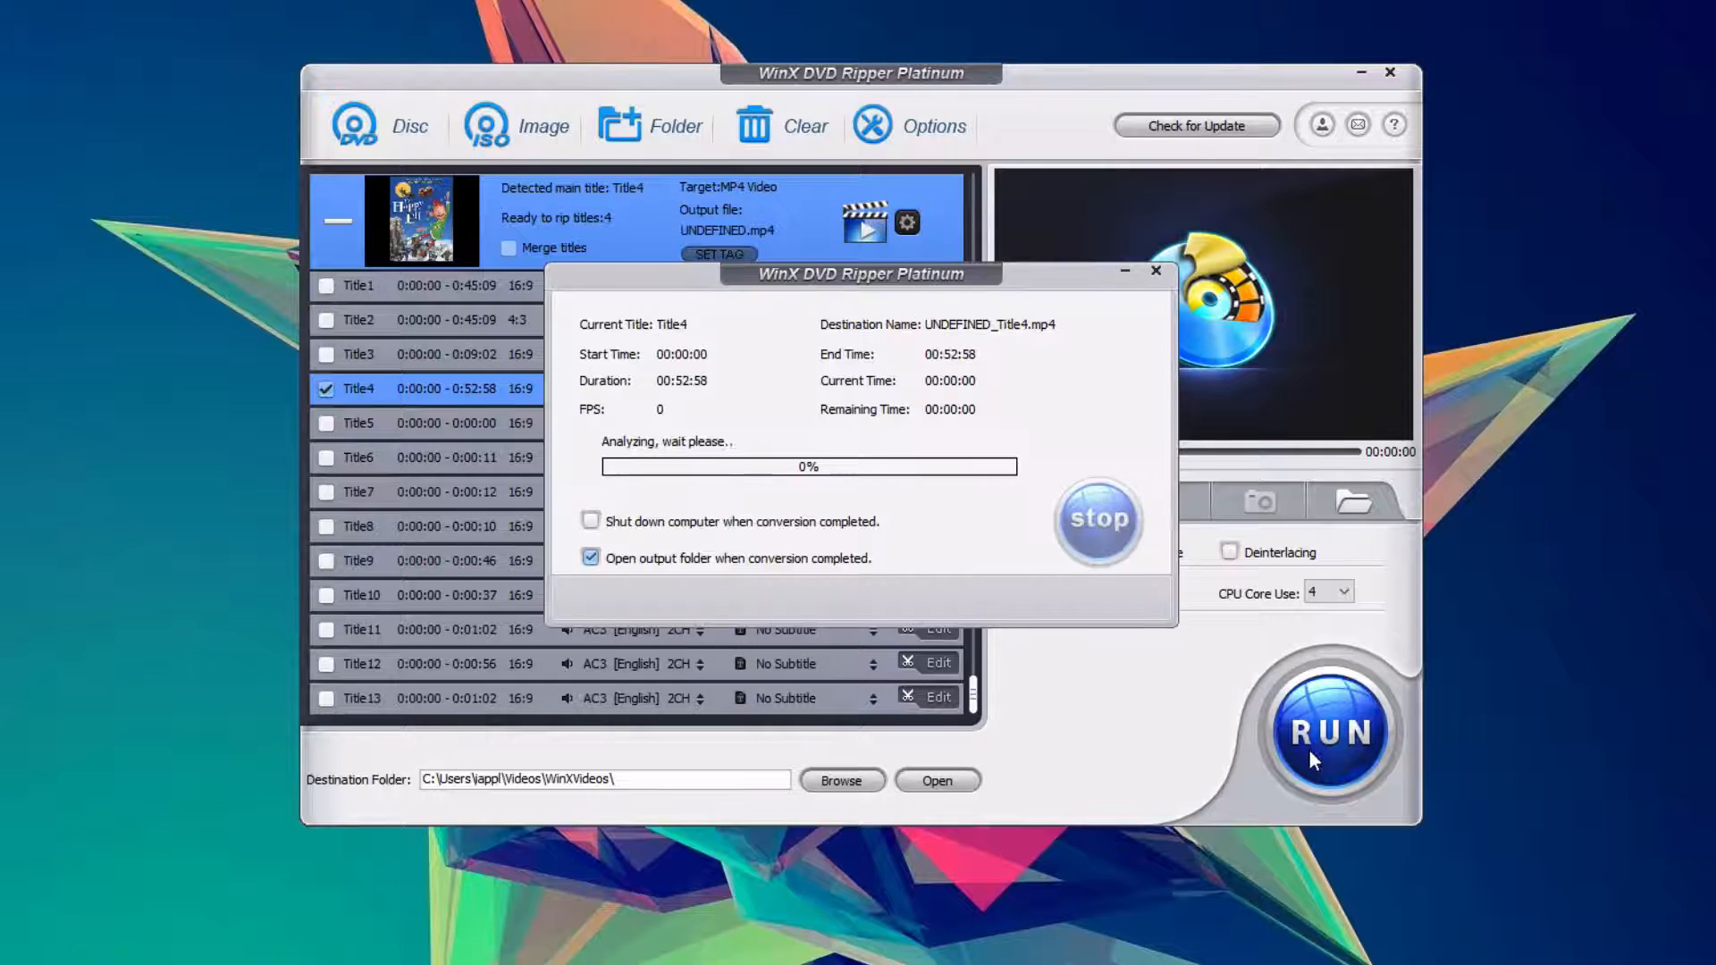
mouse_move(1284, 910)
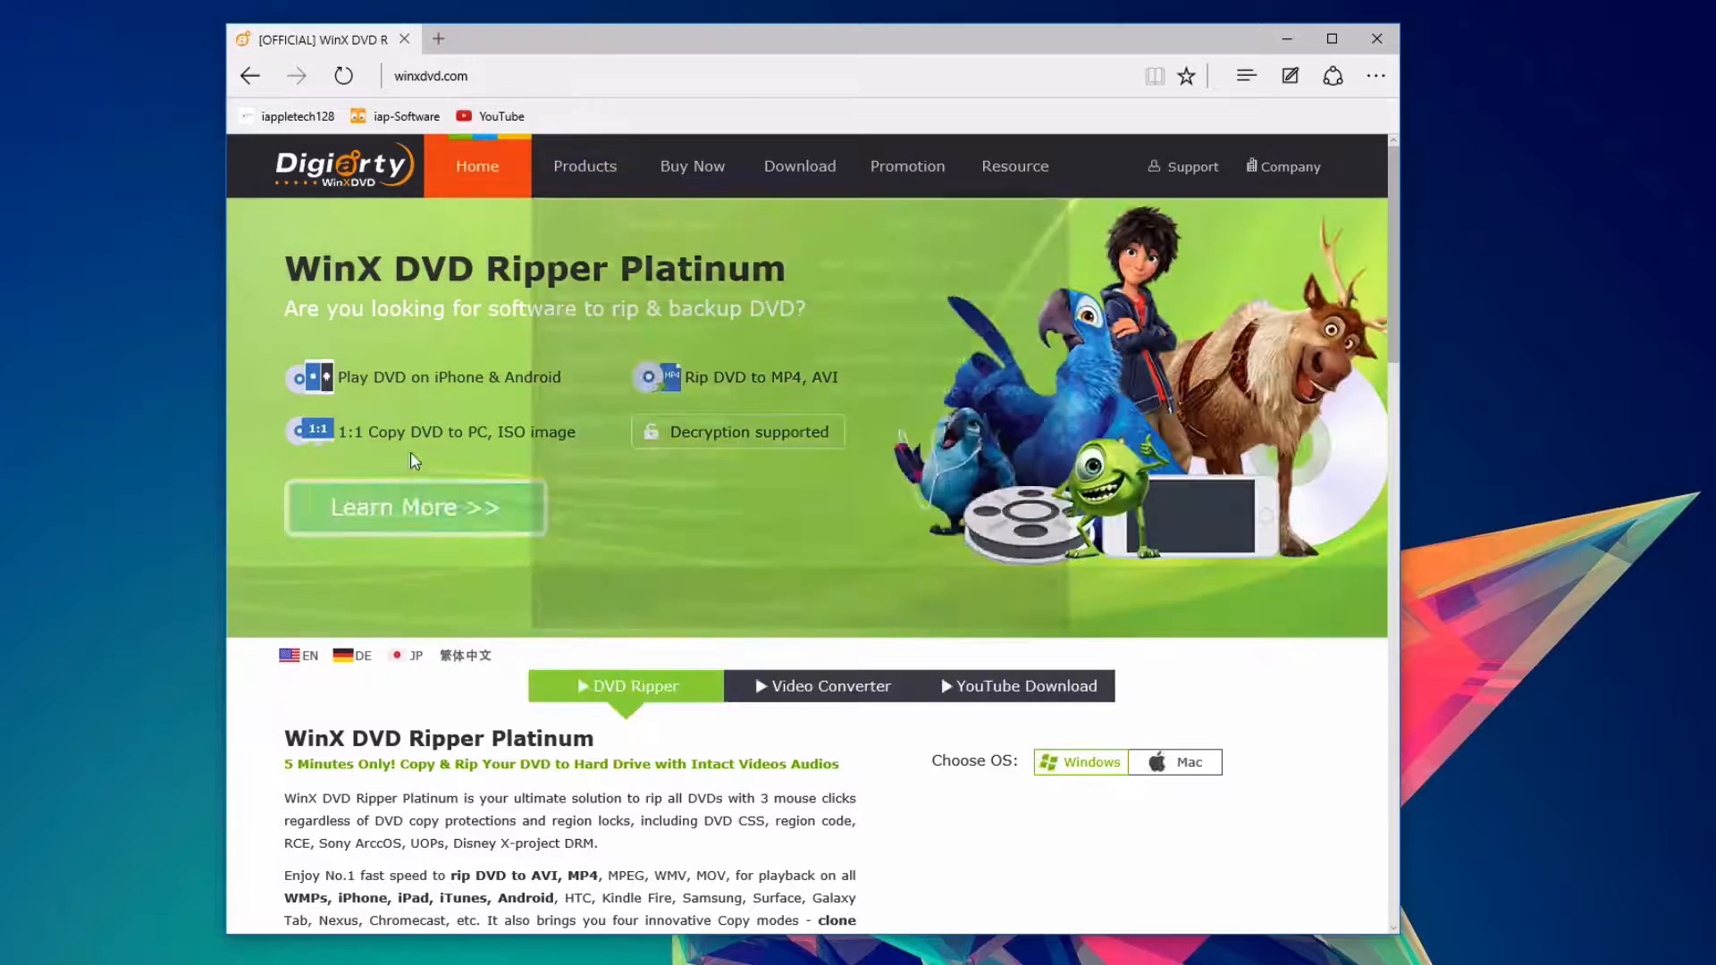
Go to the WinX DVD Ripper Platinum product page, scroll its features and follow the holiday giveaway link
left_click(584, 167)
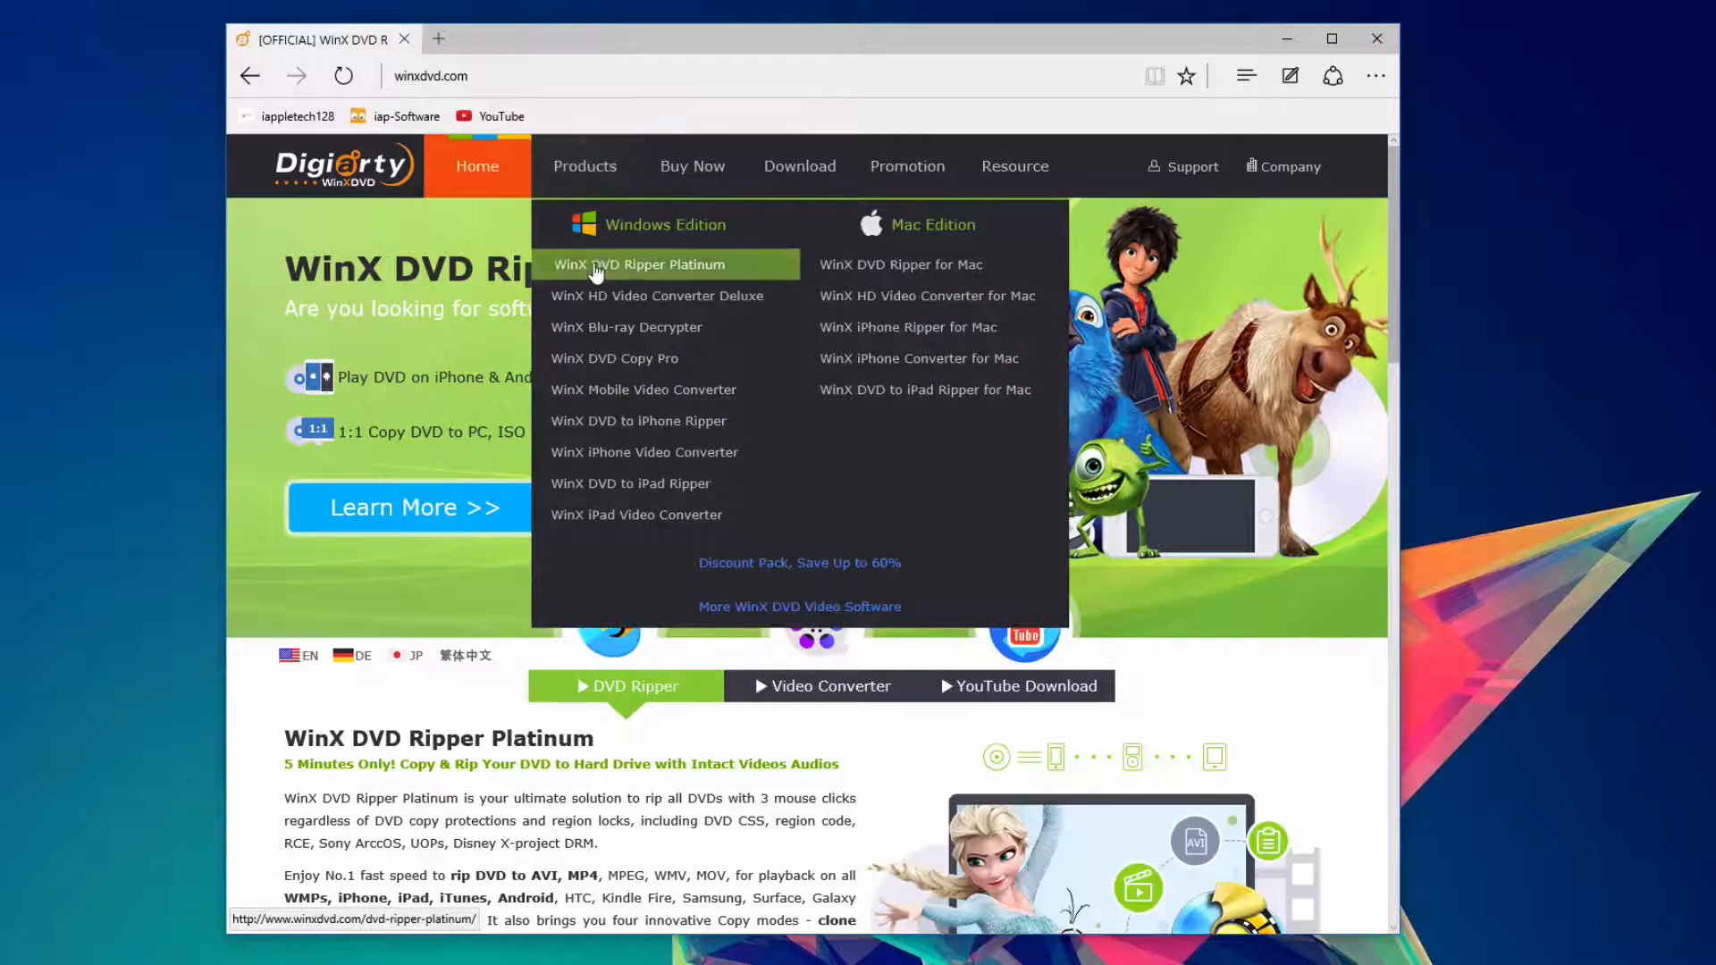
left_click(638, 265)
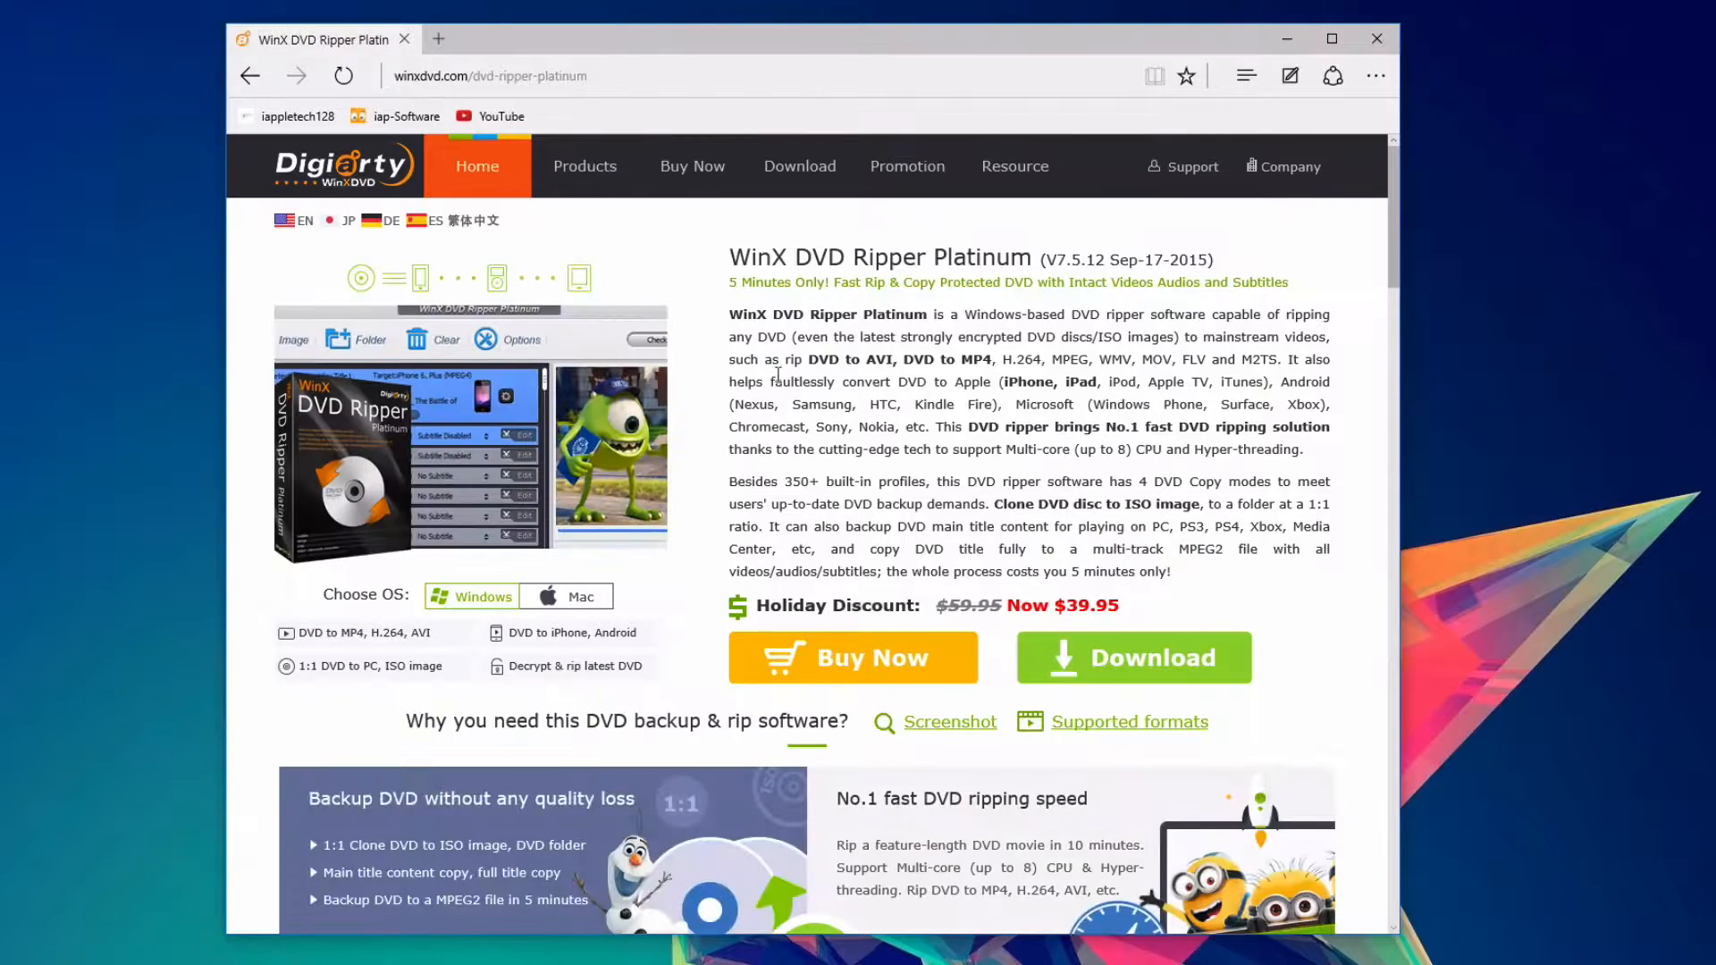
scroll("down", 3)
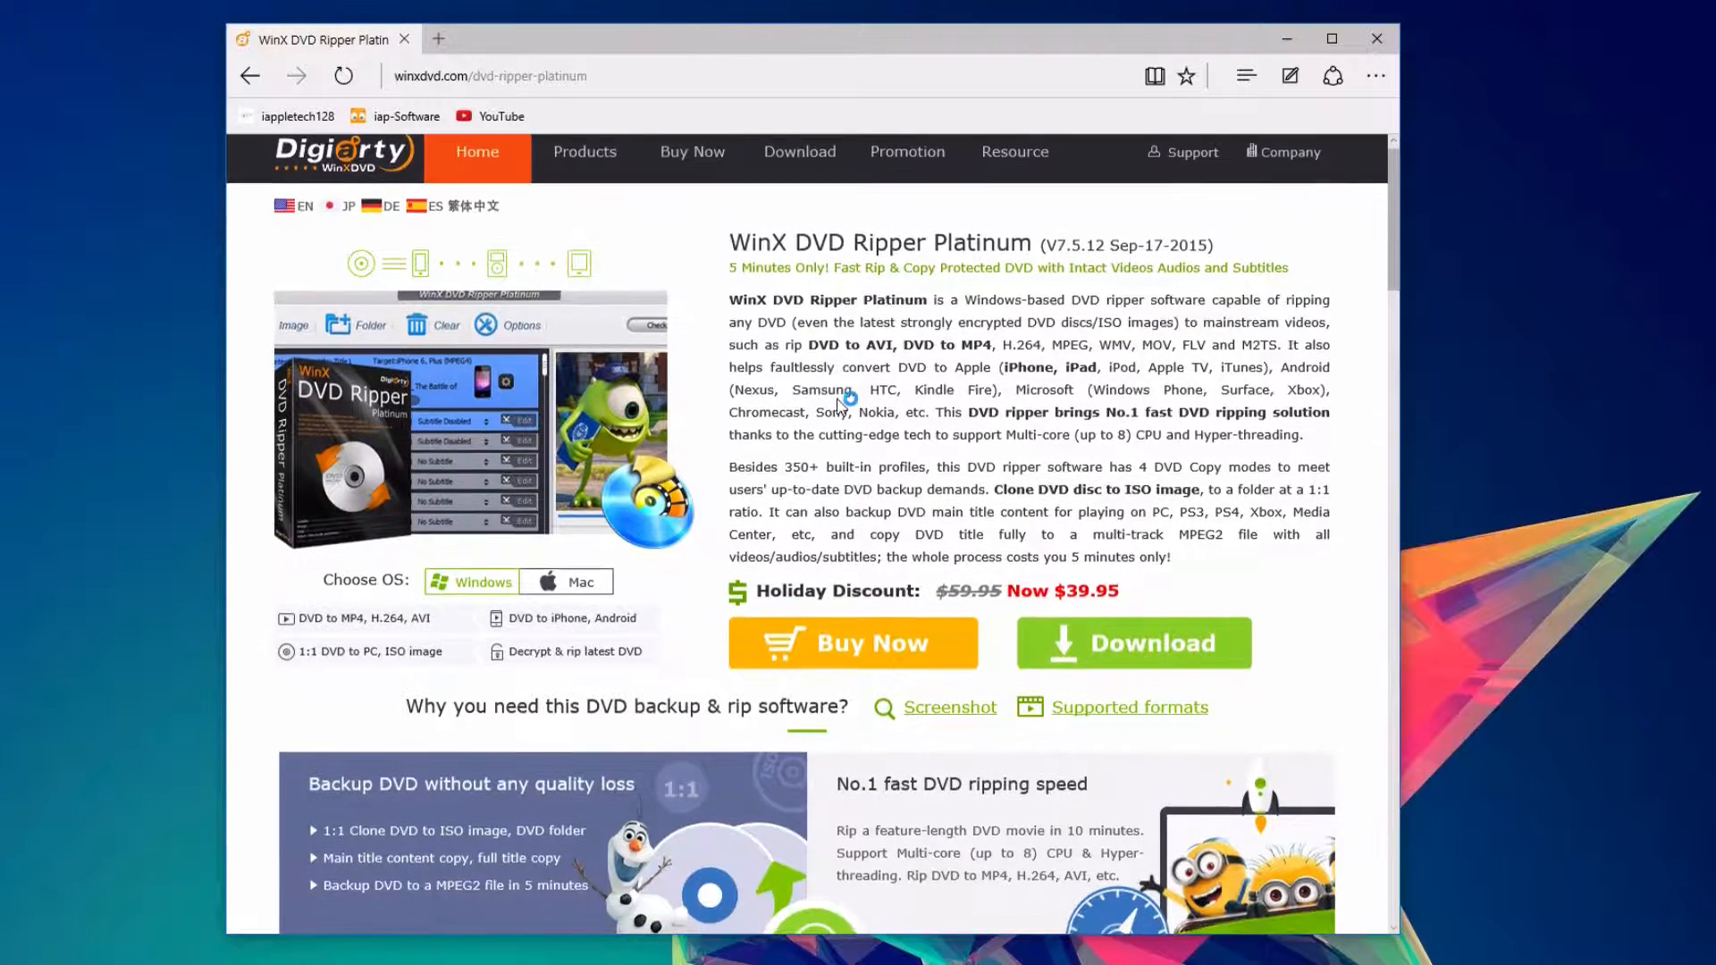
scroll("down", 3)
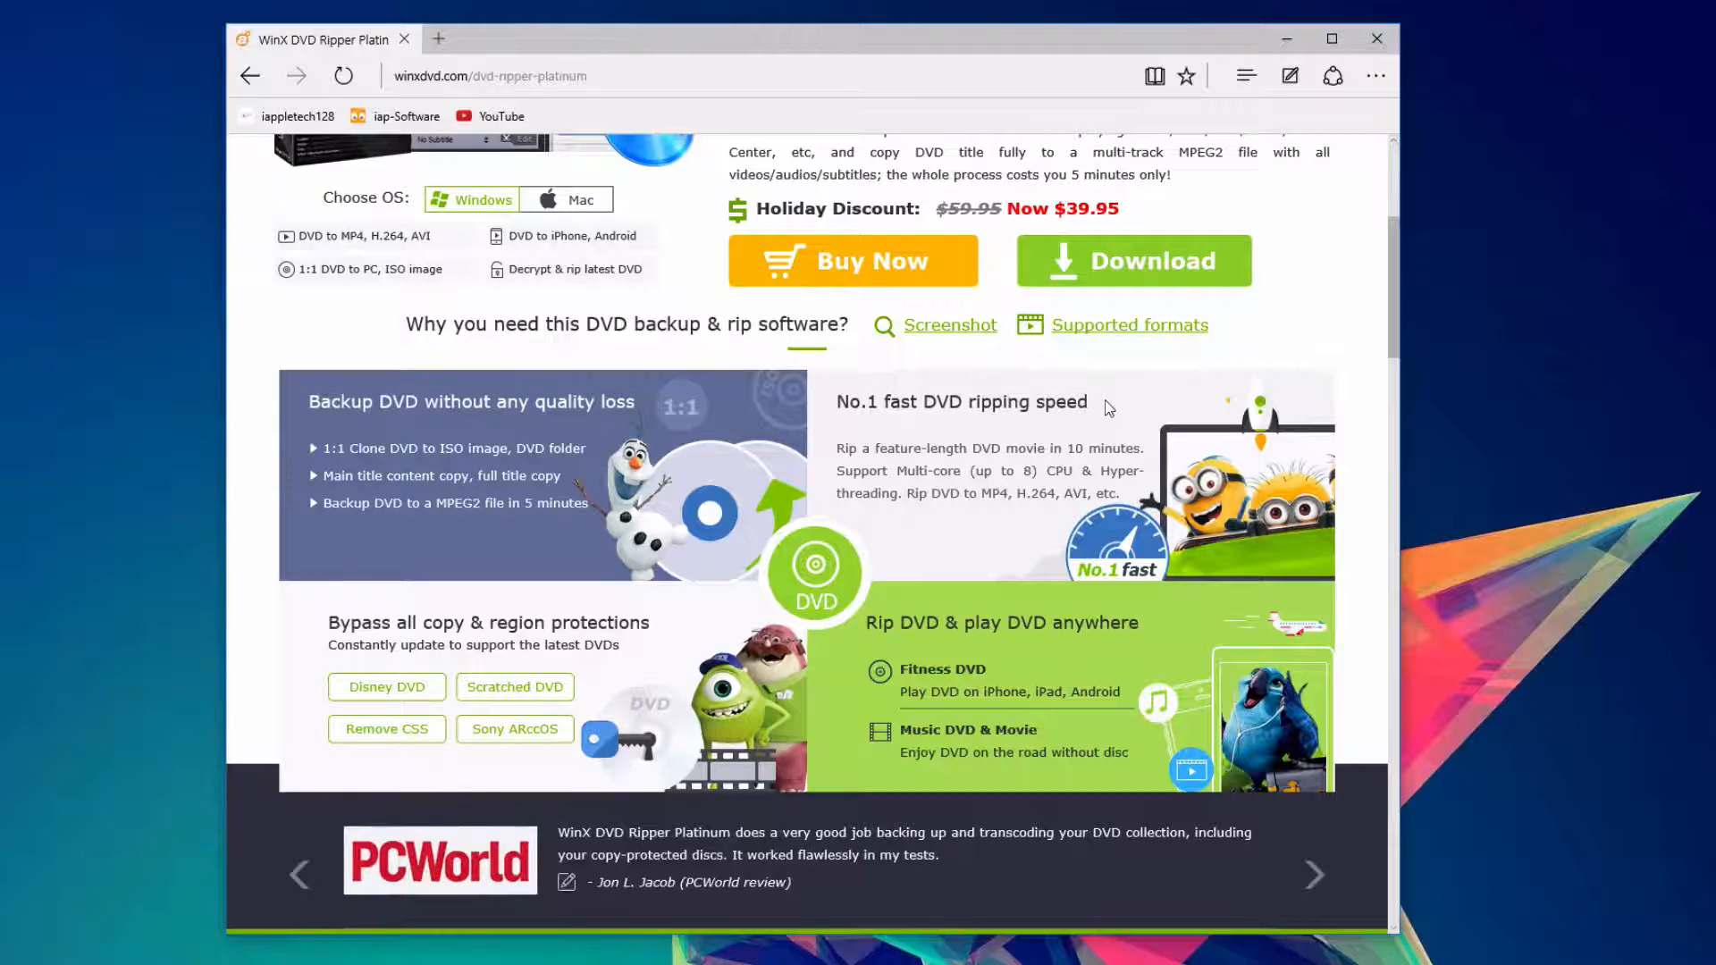
scroll("down", 3)
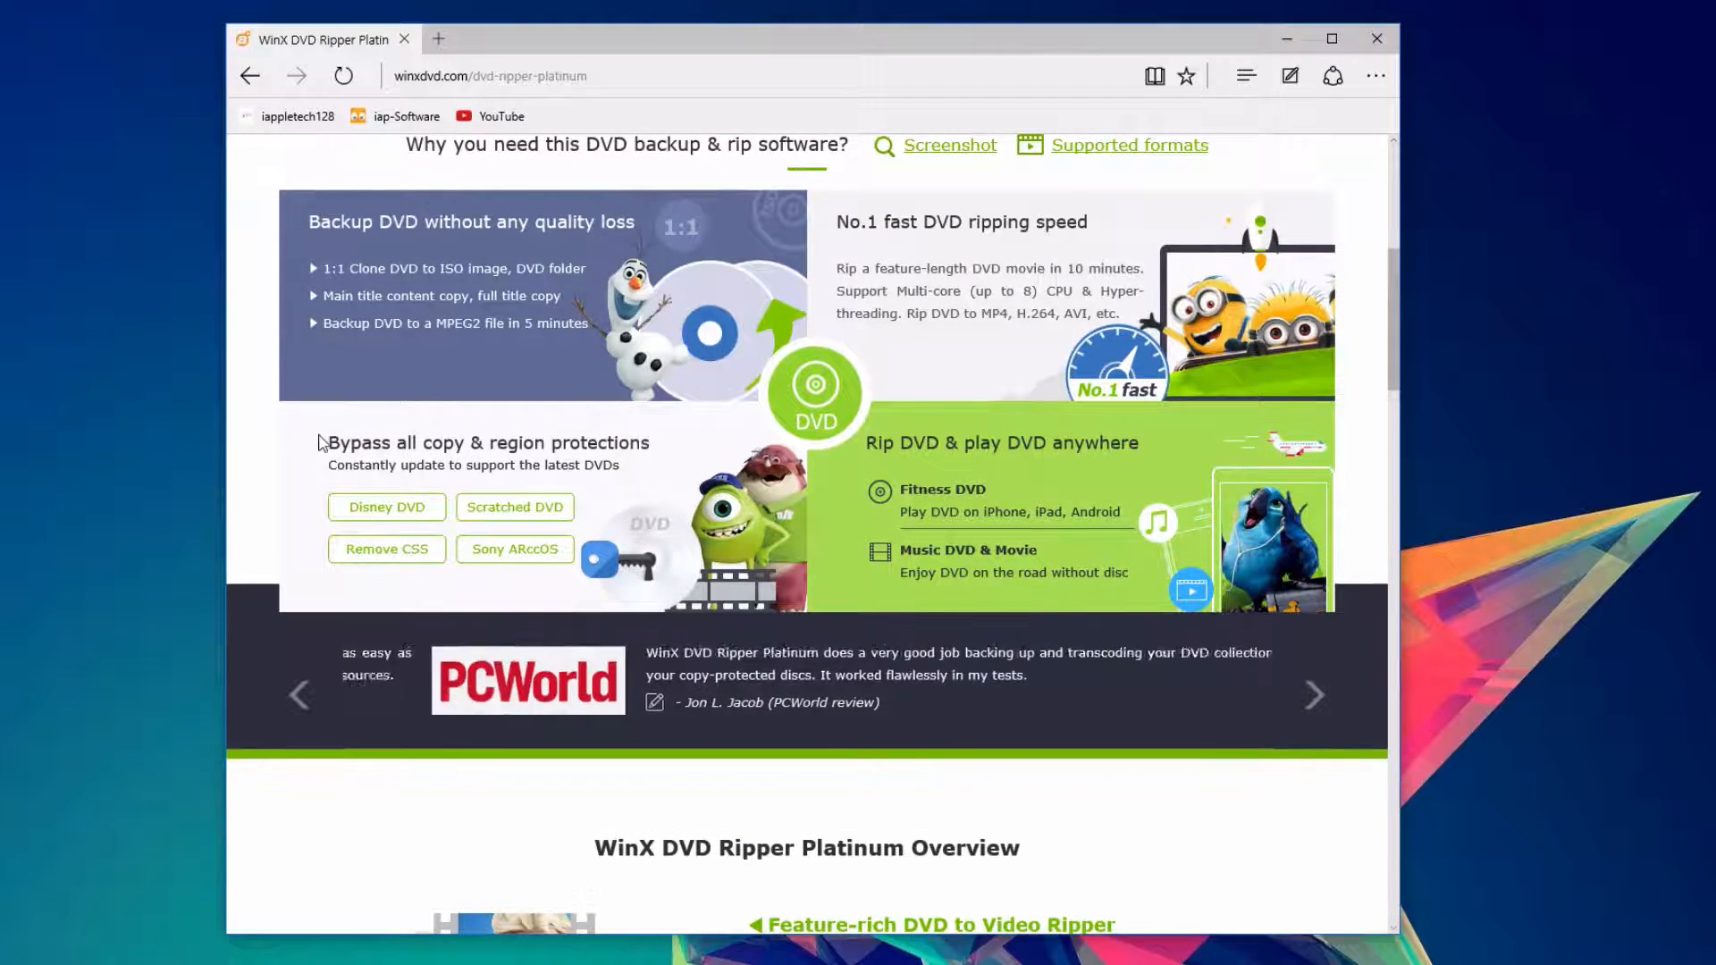
left_click(1314, 694)
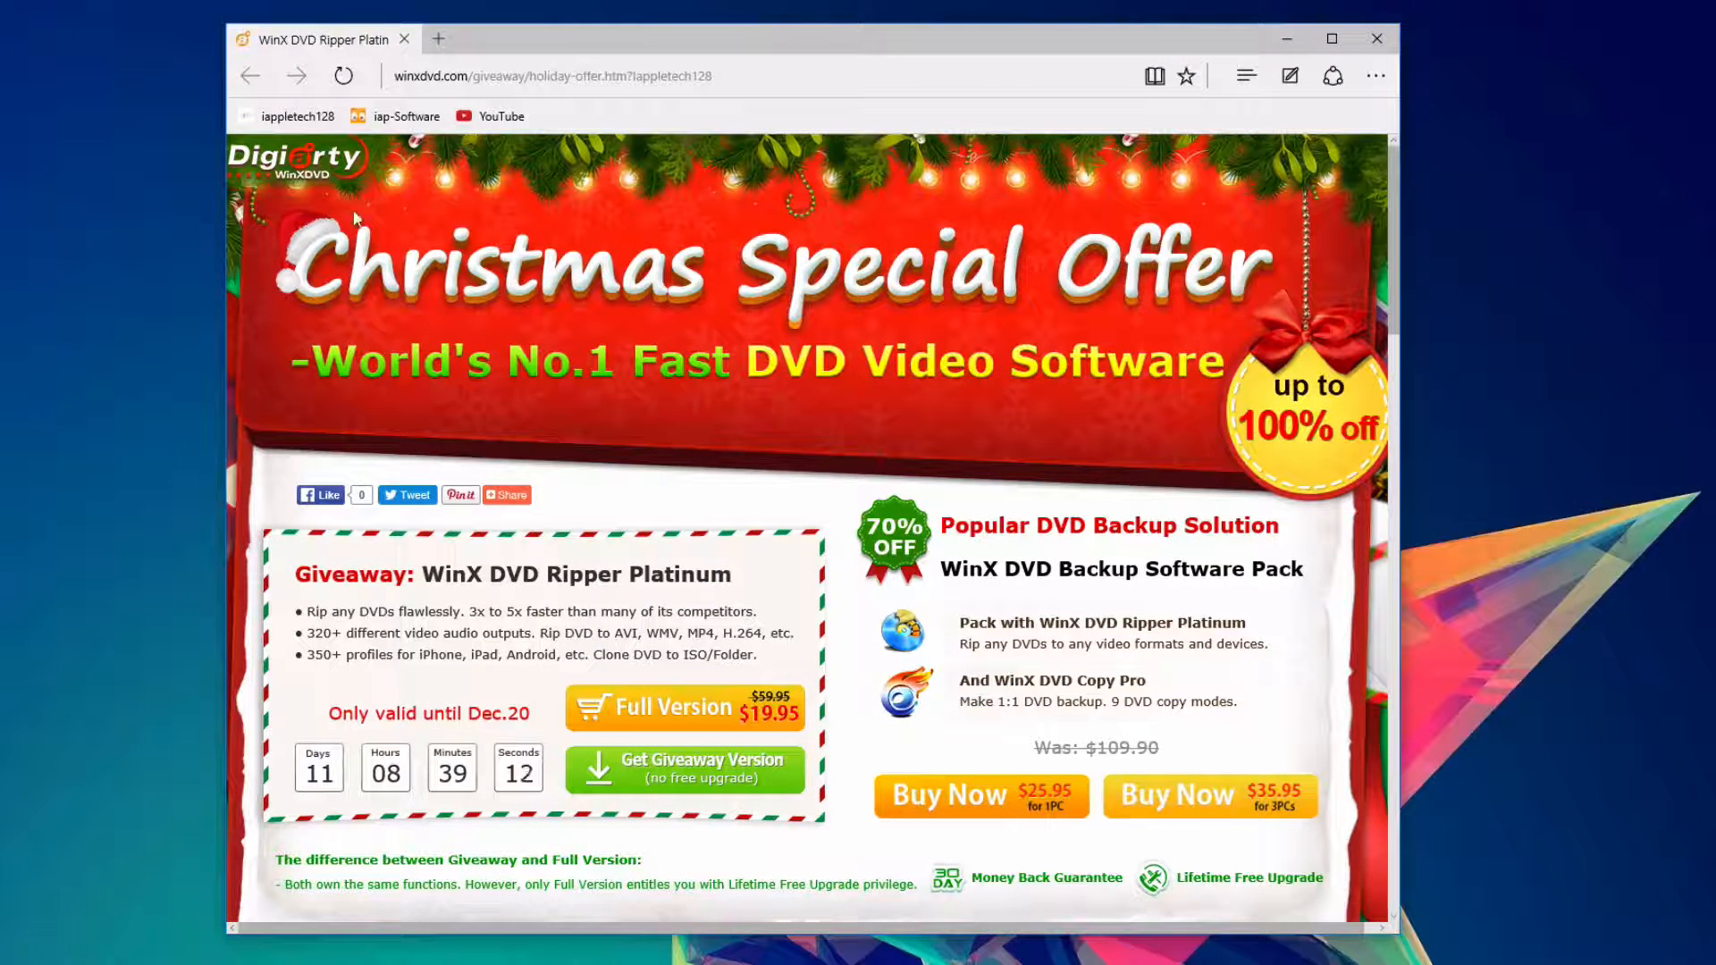
mouse_move(819, 472)
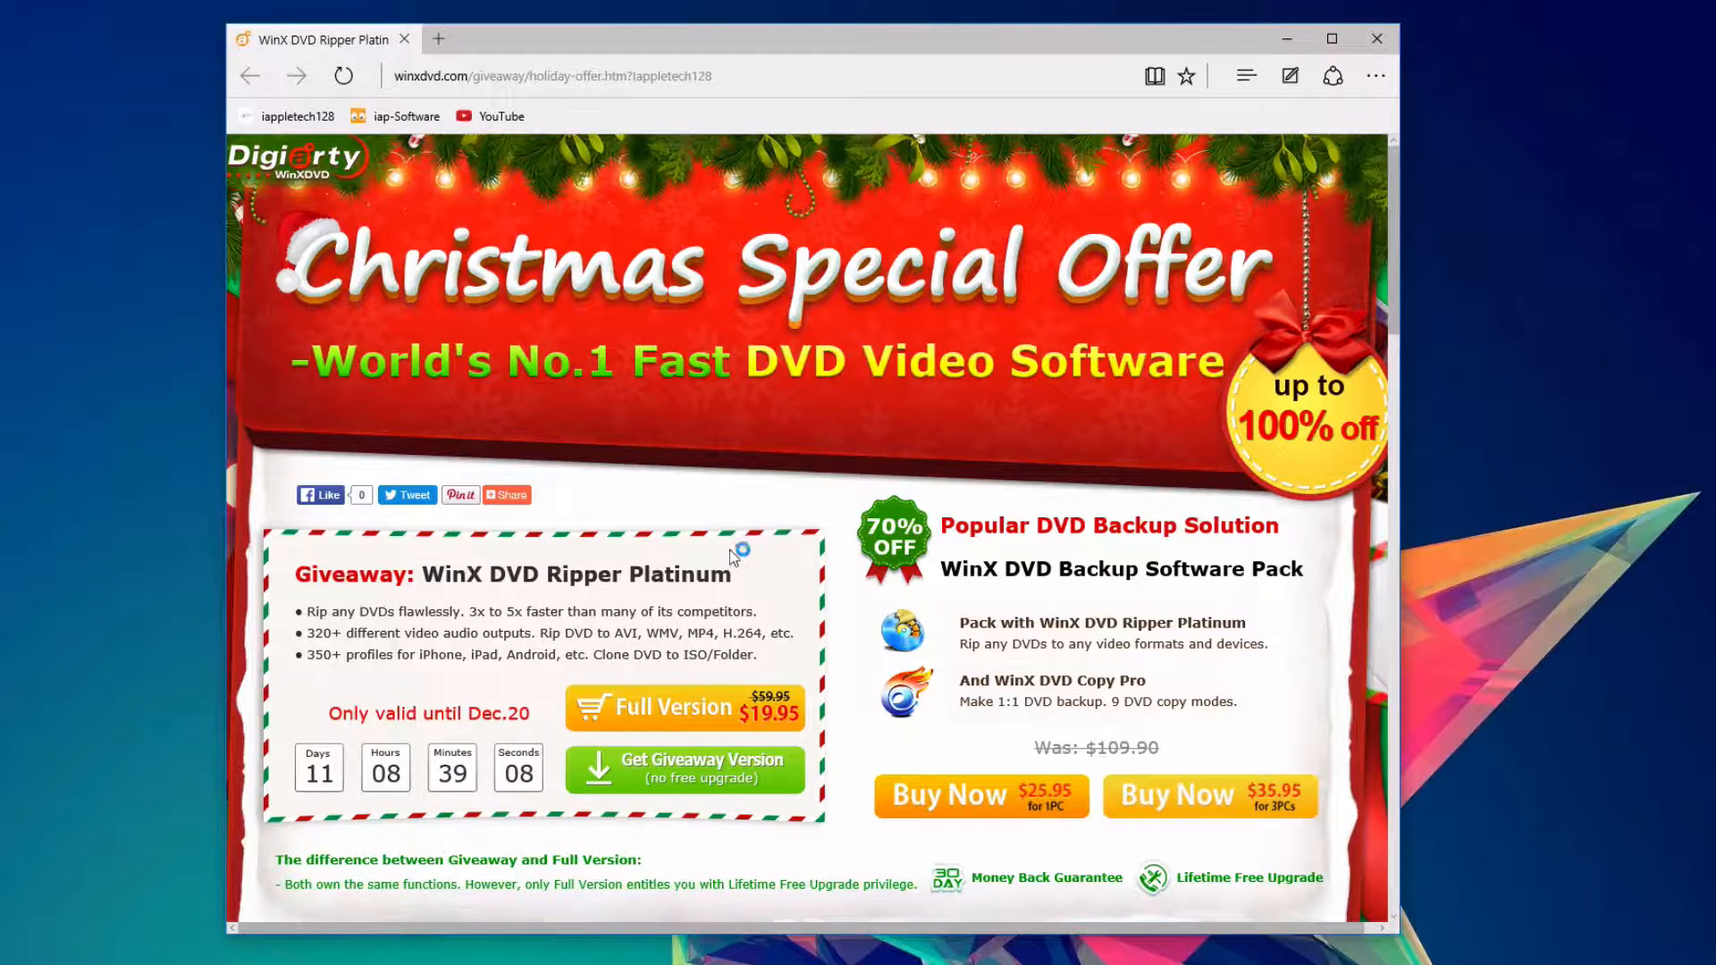
Scroll through the Christmas Special Offer bundles, comparison and payment sections, then back up to the giveaway
scroll("down", 3)
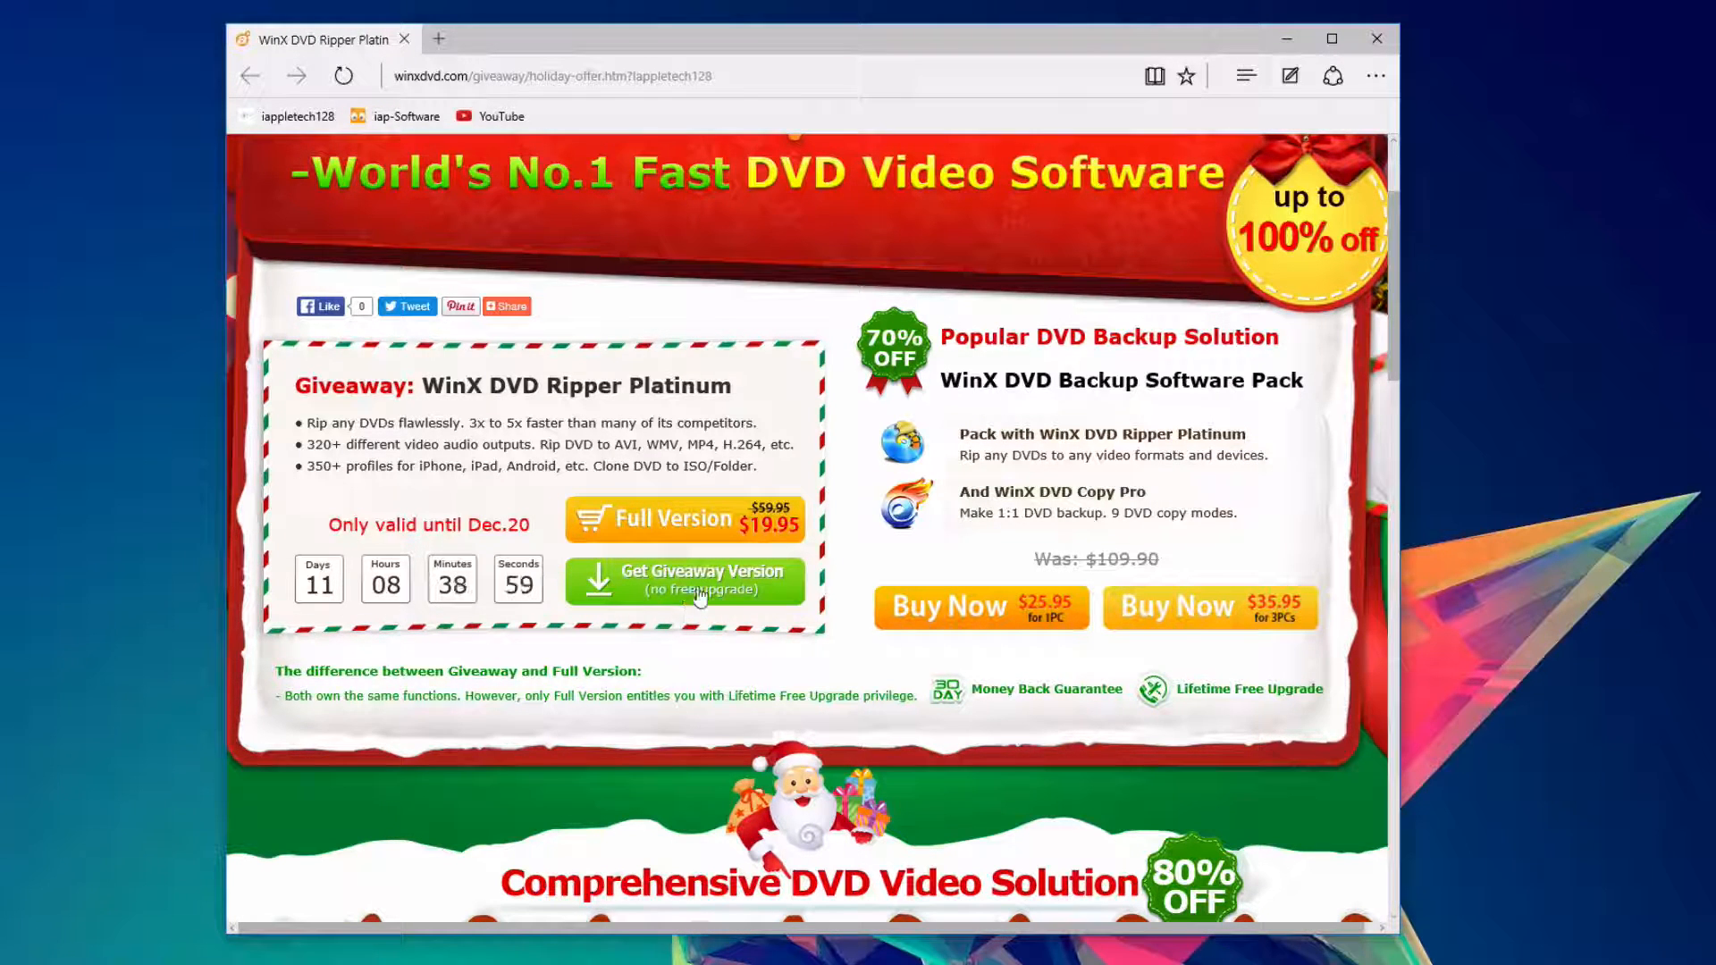
mouse_move(778, 531)
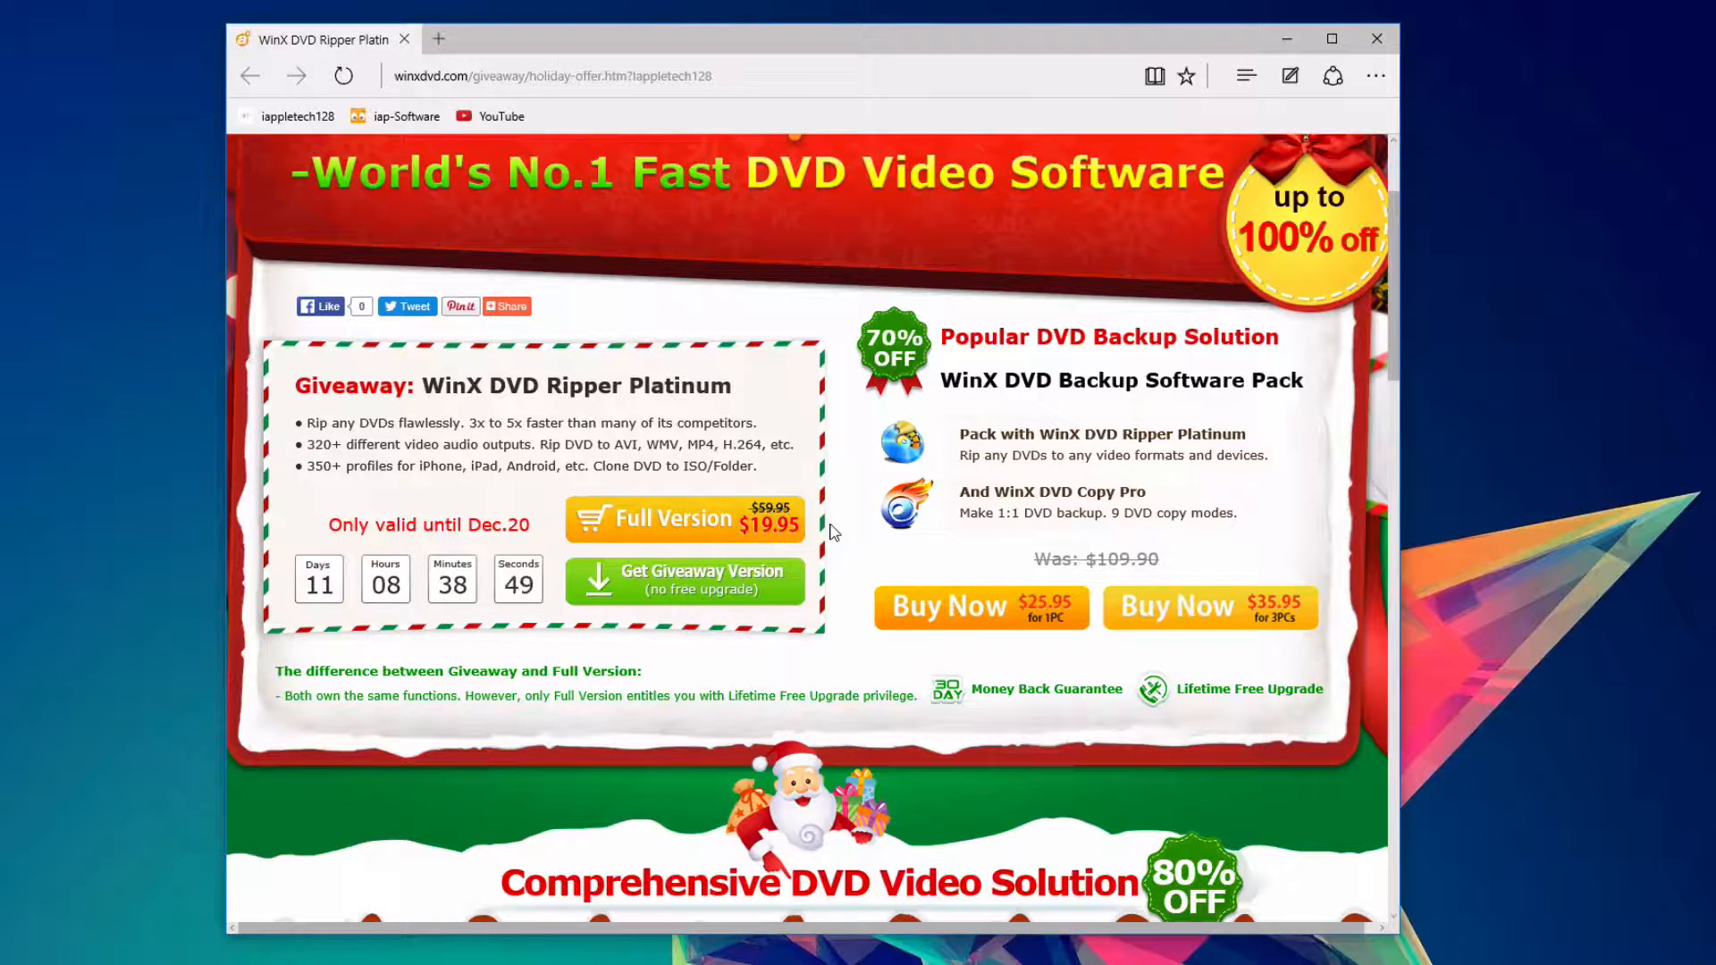
scroll("down", 3)
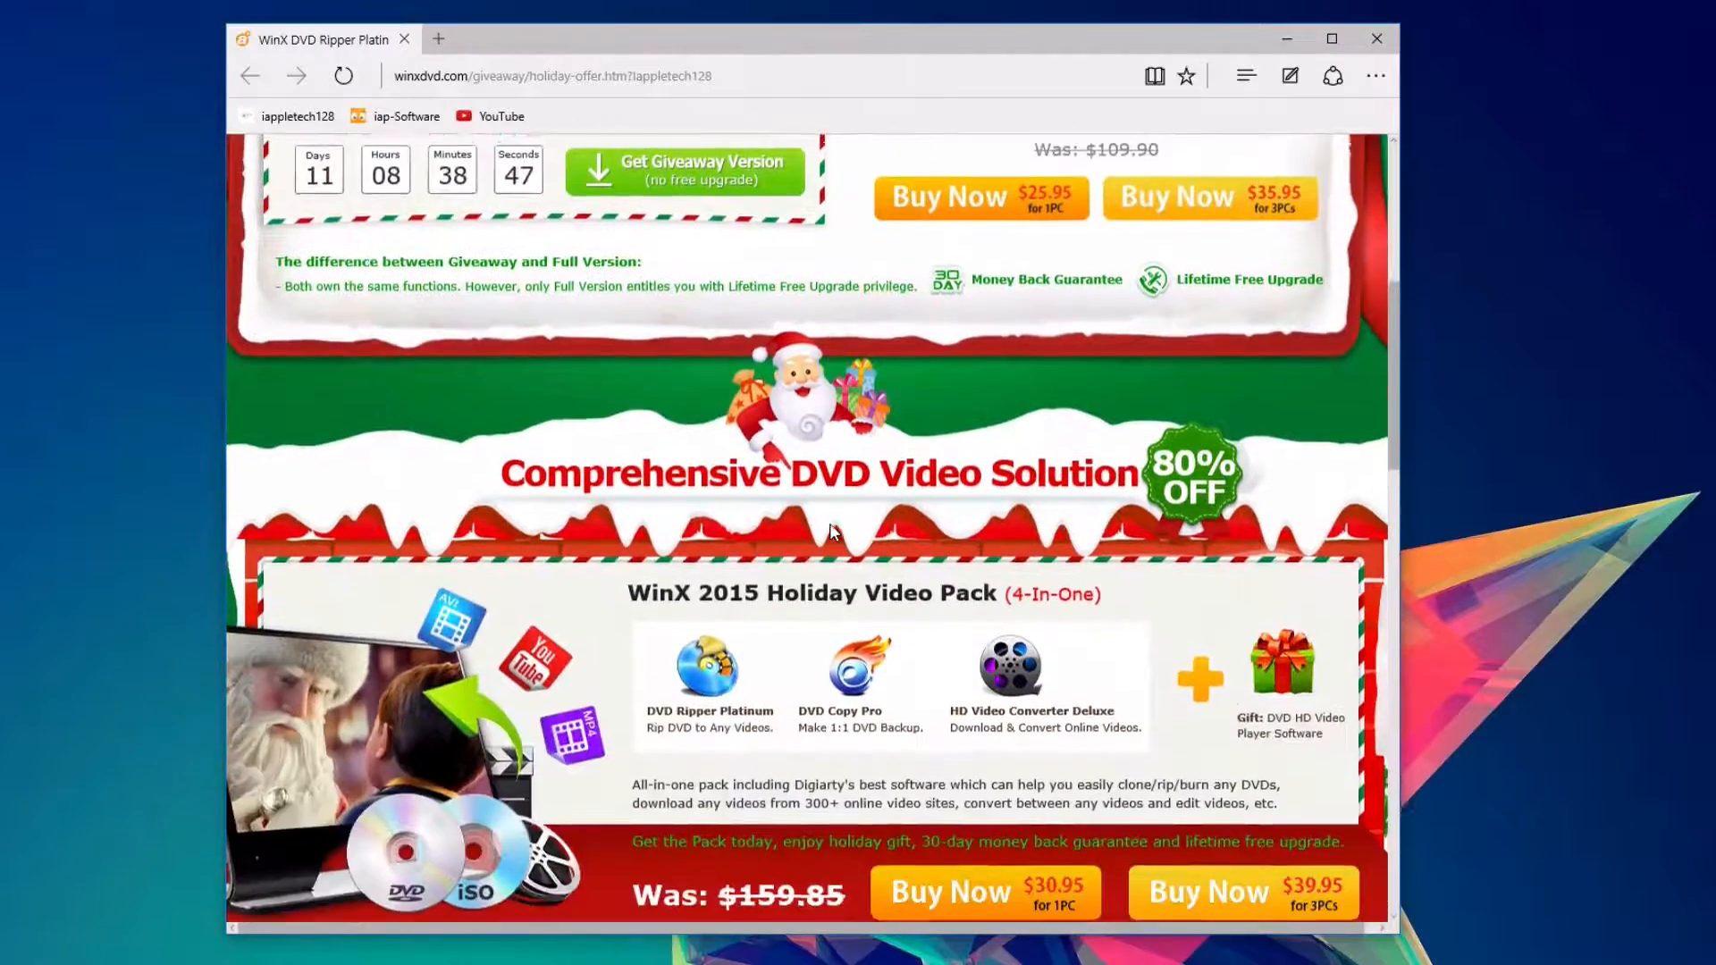
scroll("down", 3)
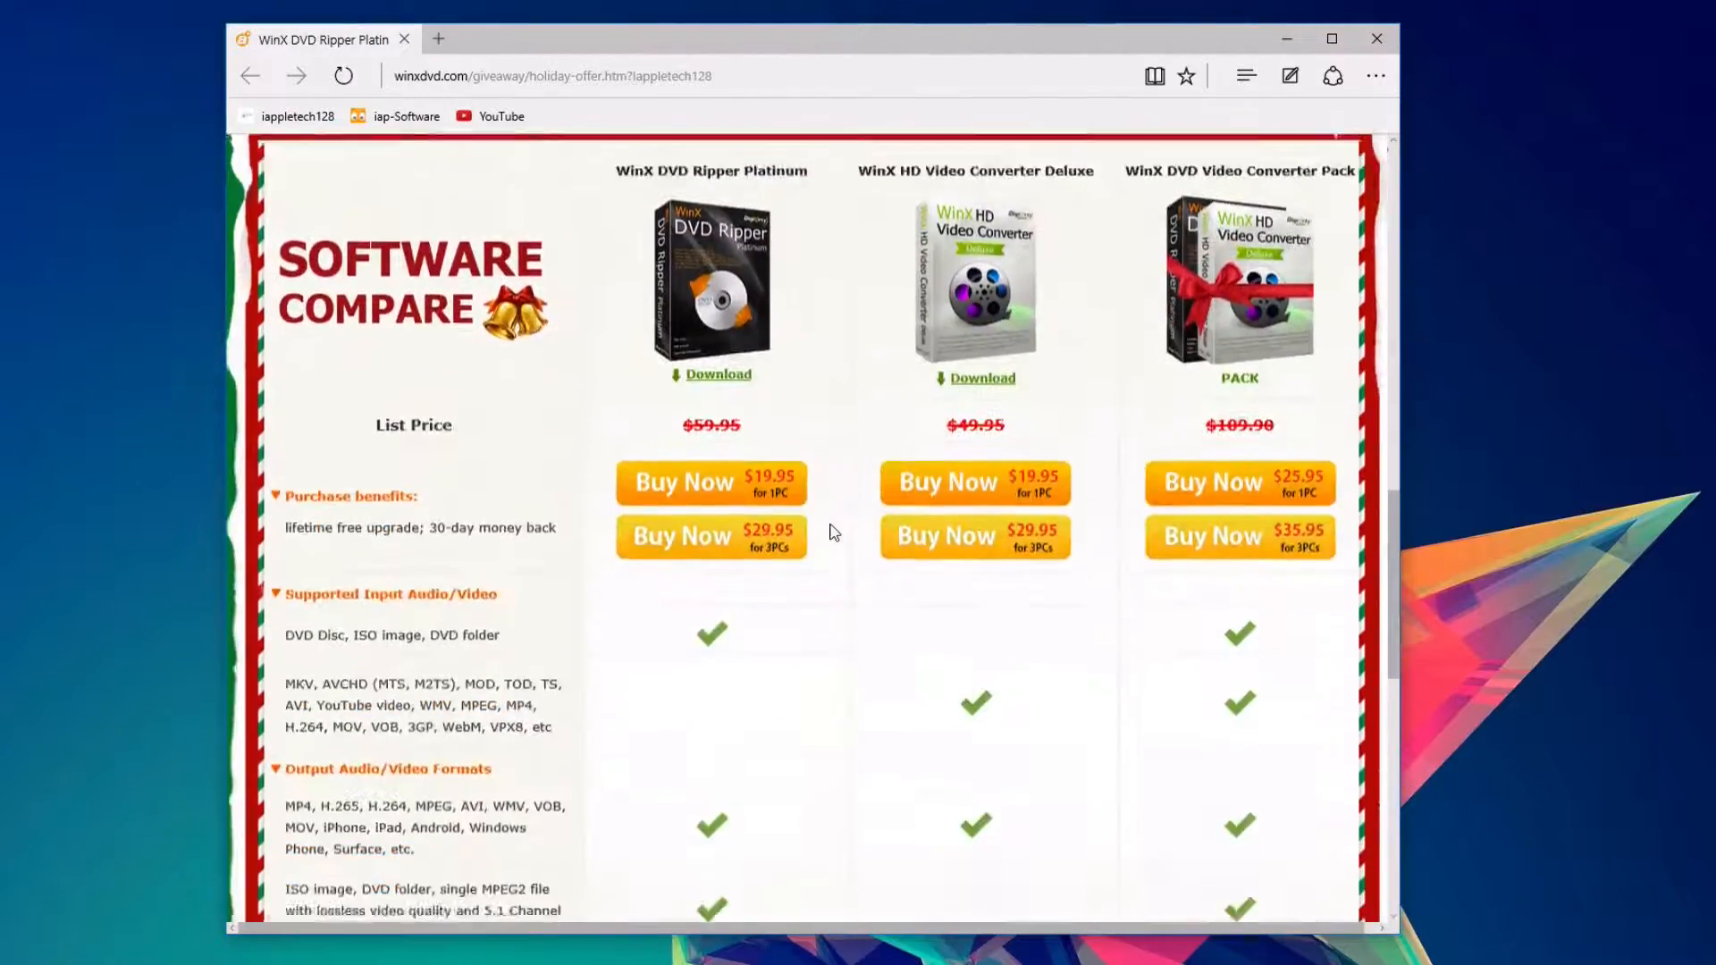
scroll("down", 3)
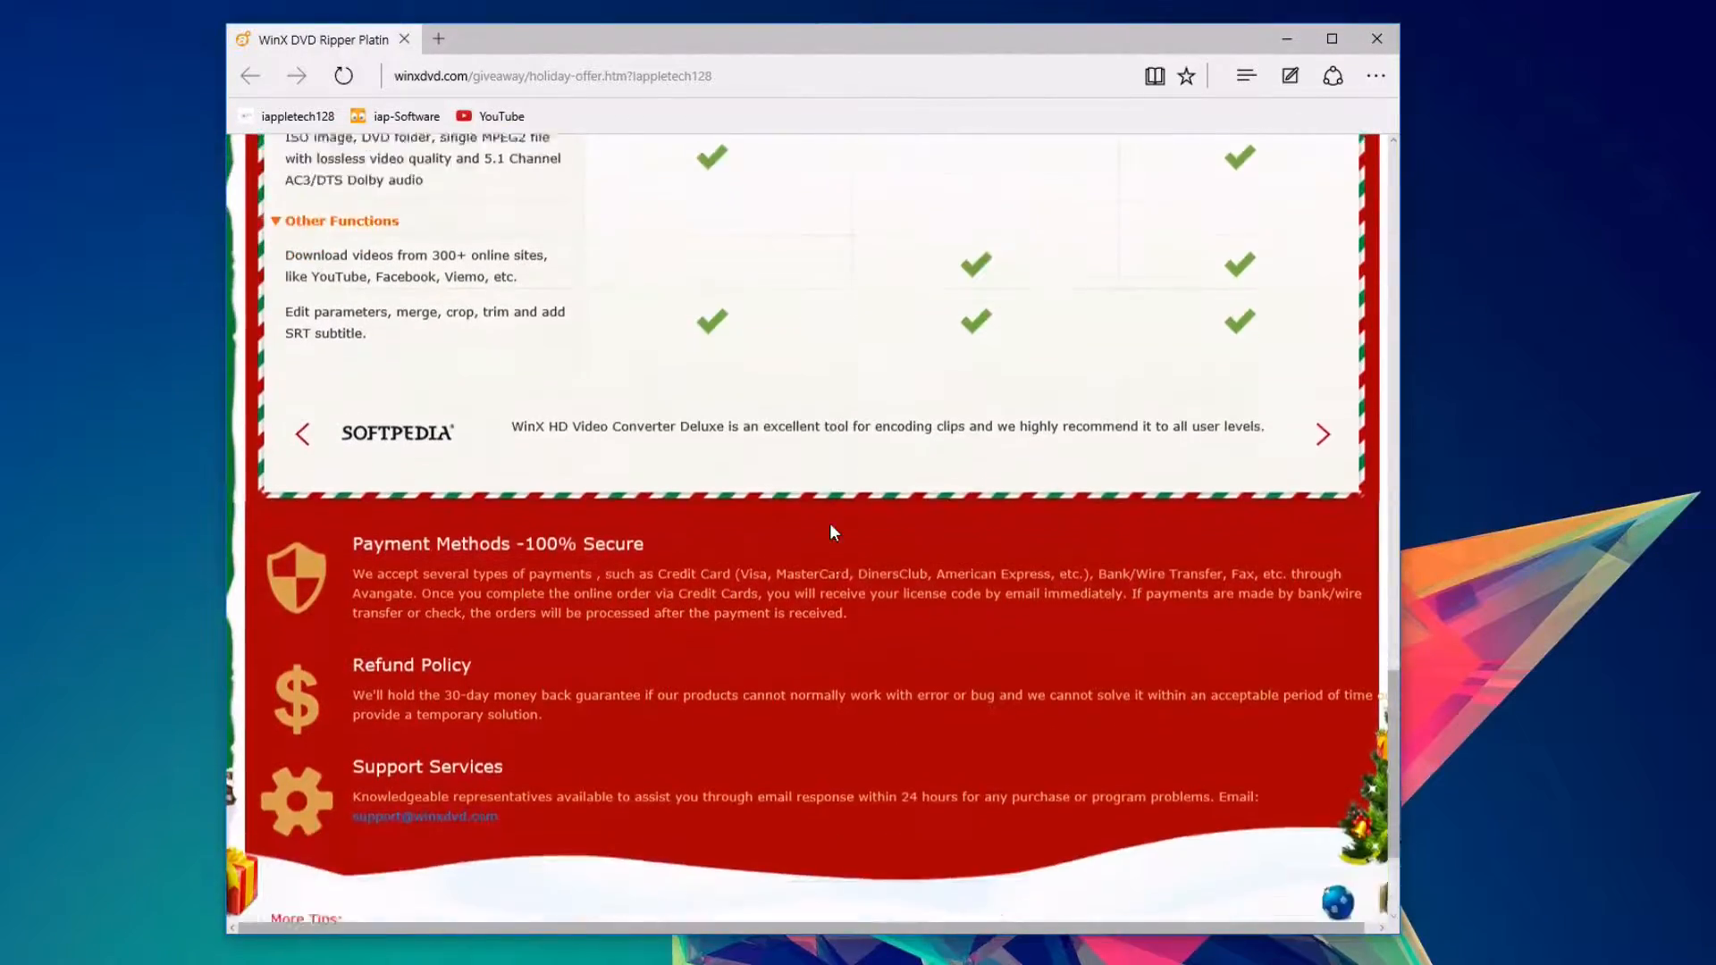
scroll("up", 3)
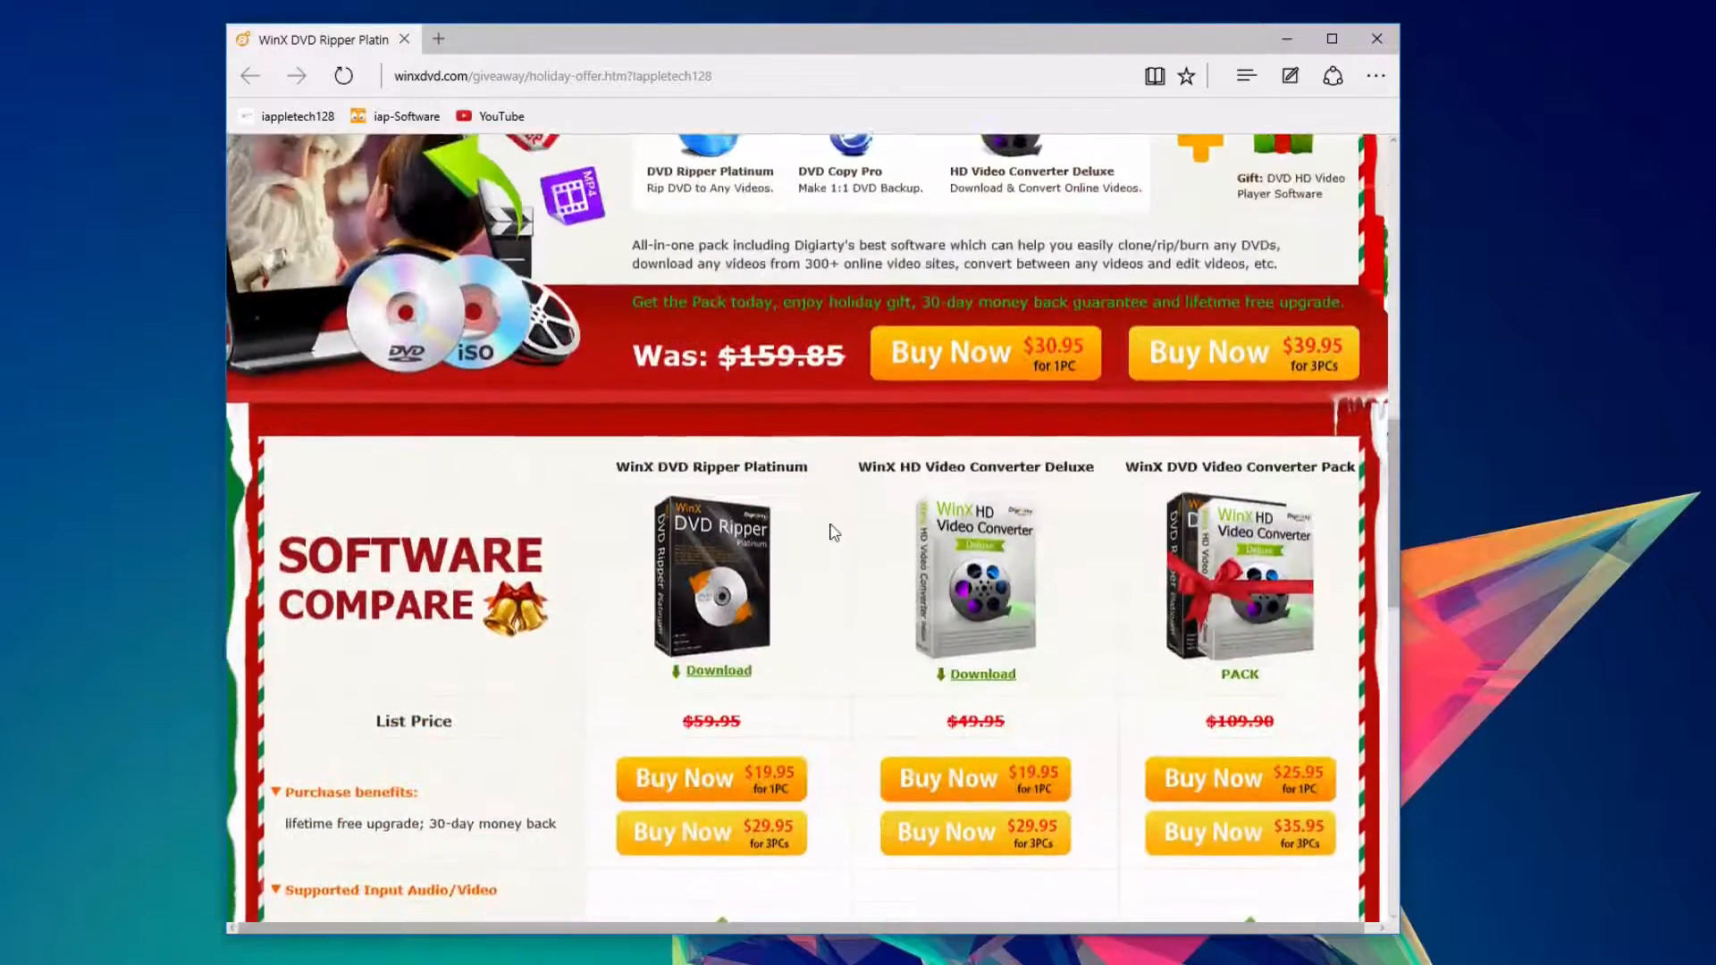
scroll("up", 3)
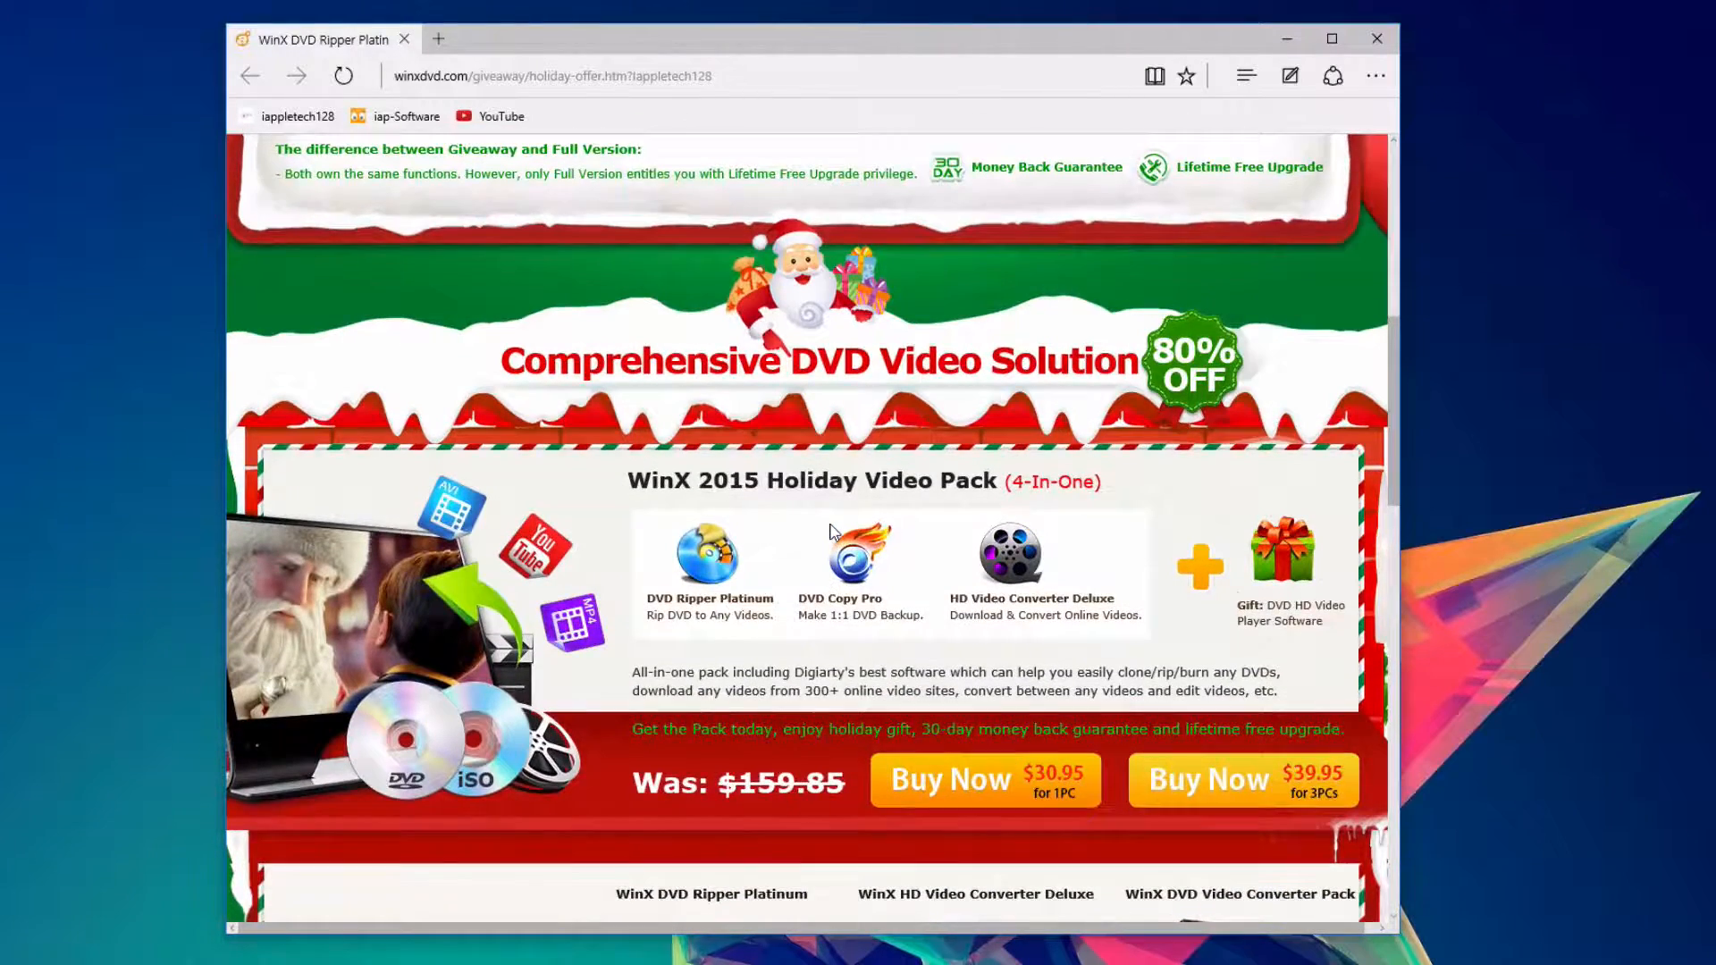
scroll("up", 3)
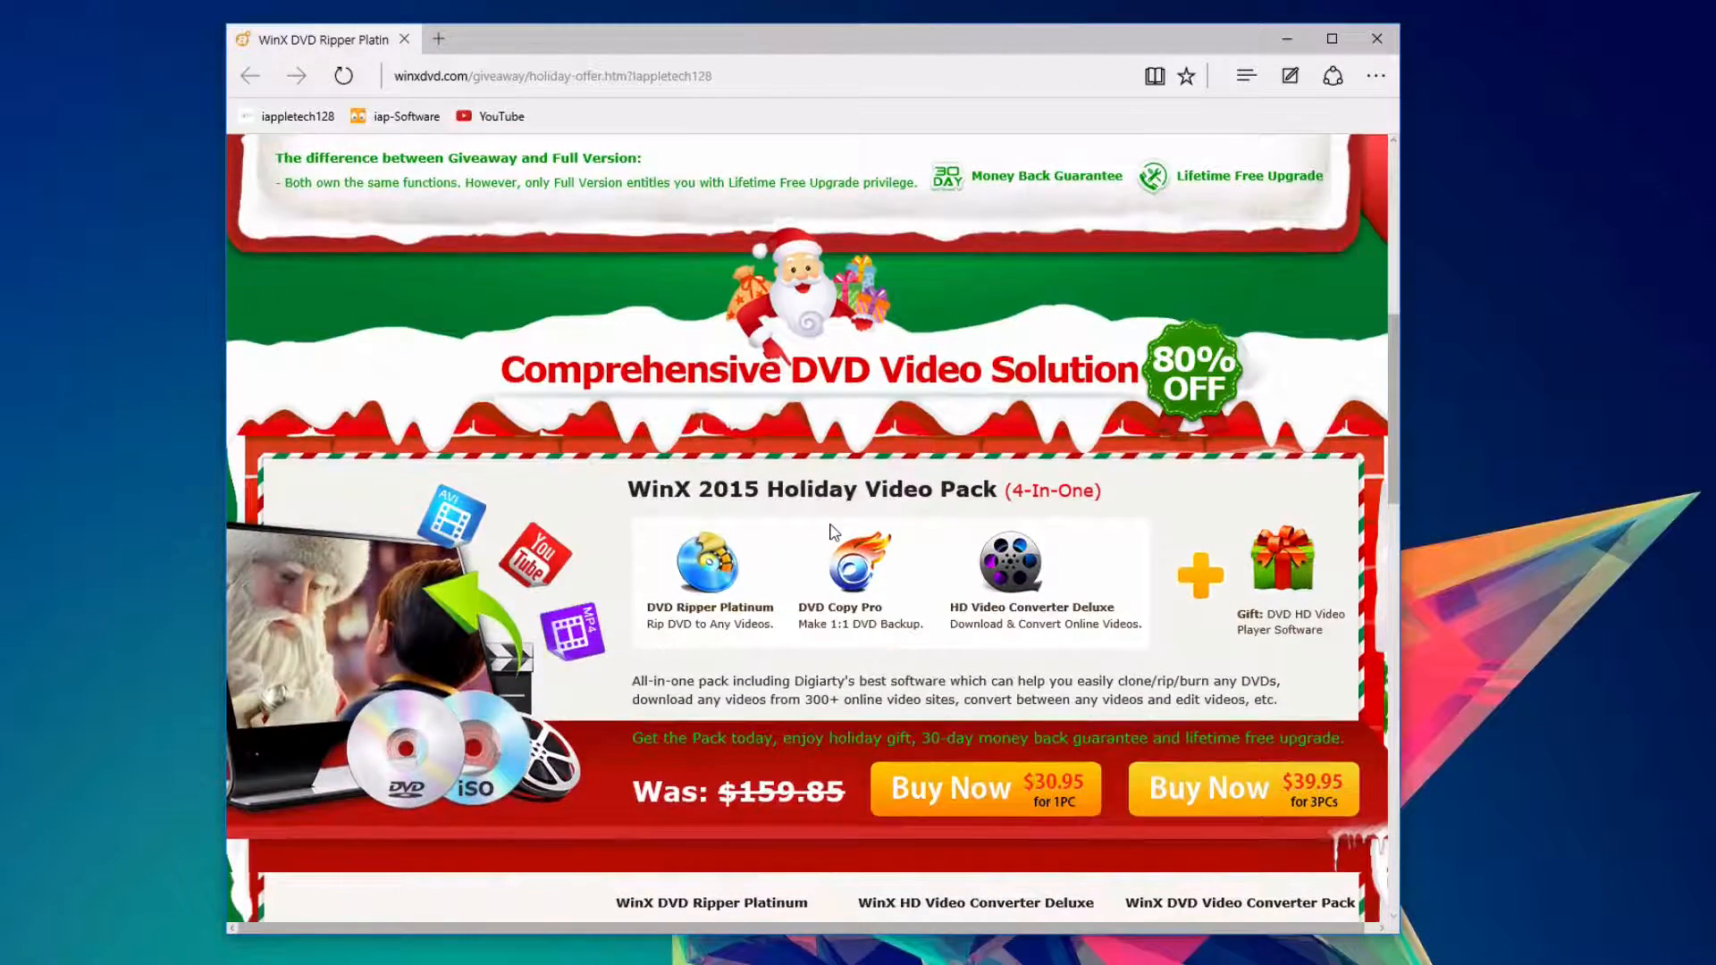
scroll("up", 3)
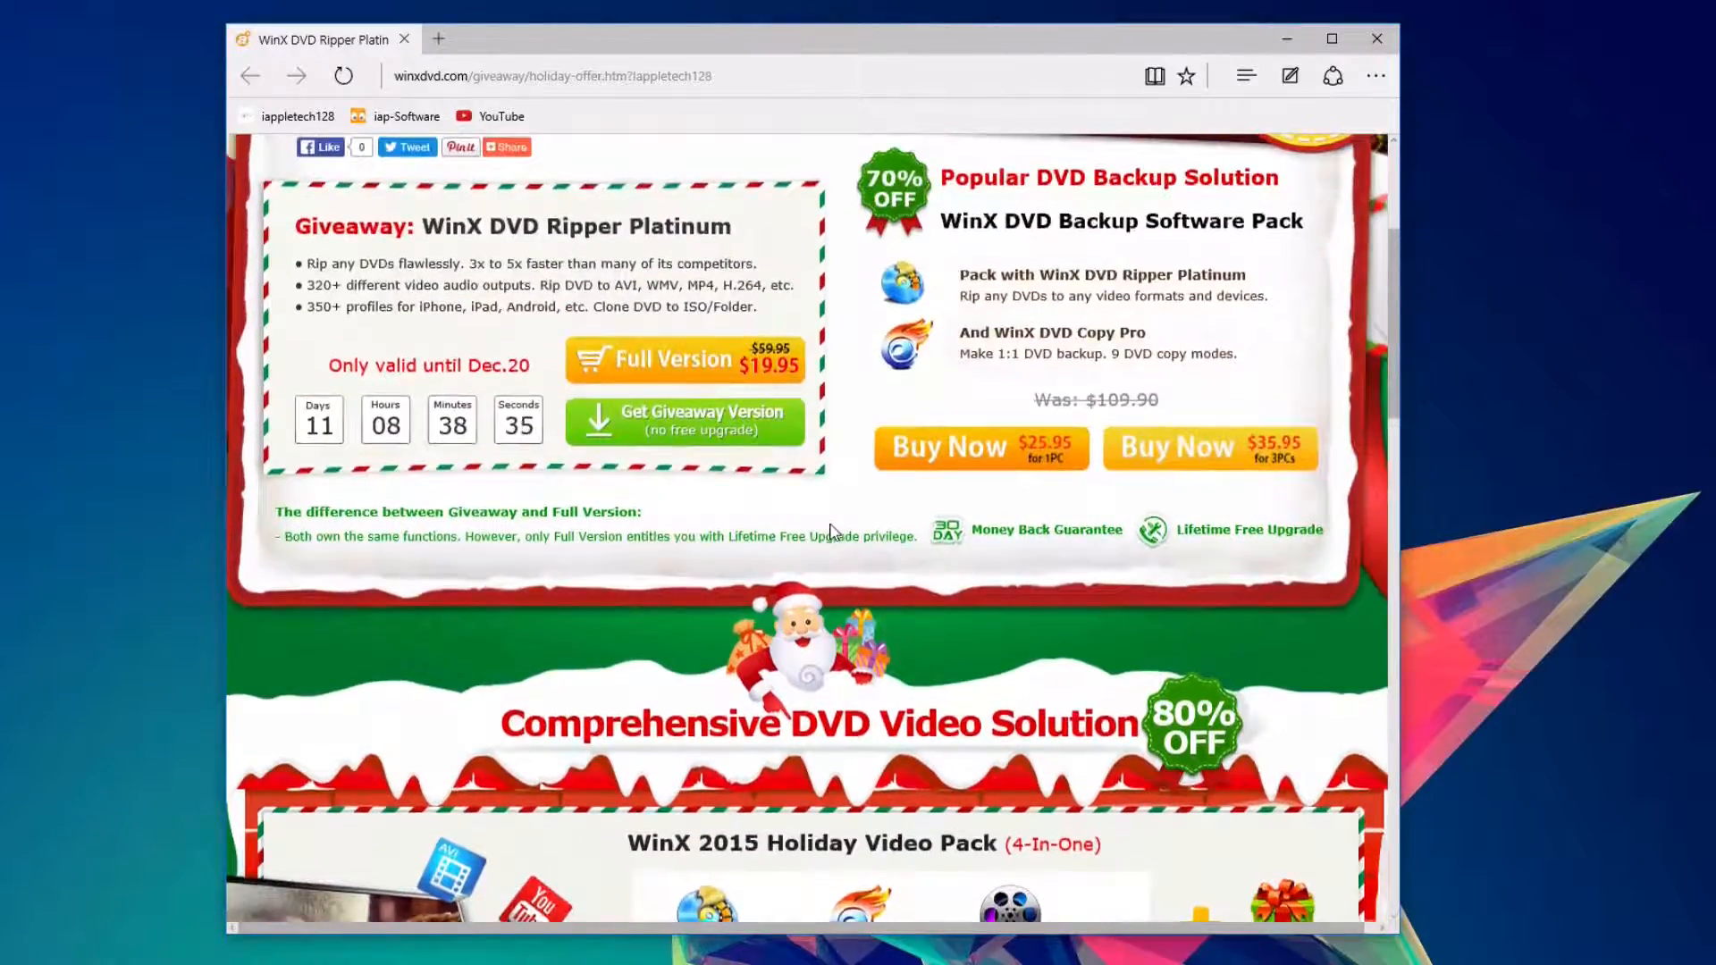